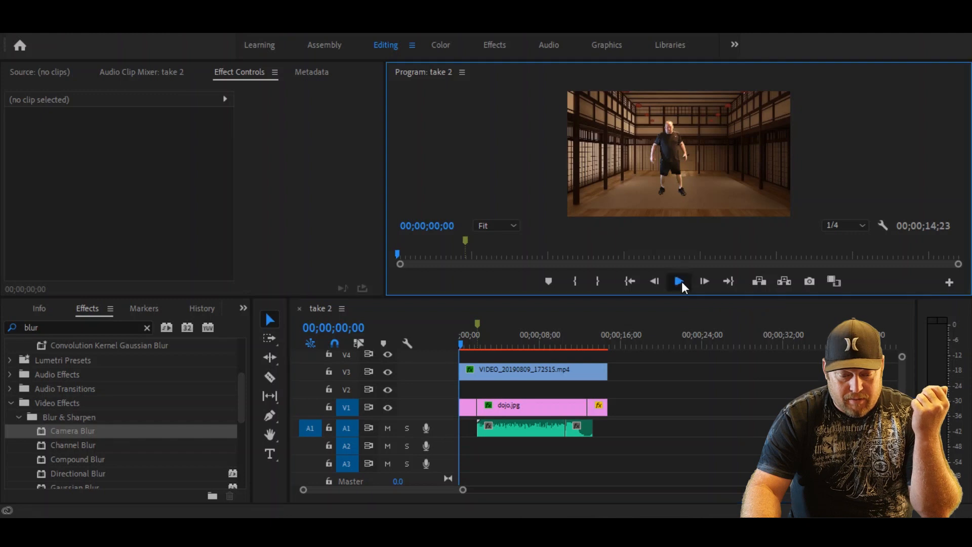
Preview the fighter-in-dojo sequence in the Program Monitor and focus the timeline
left_click(678, 280)
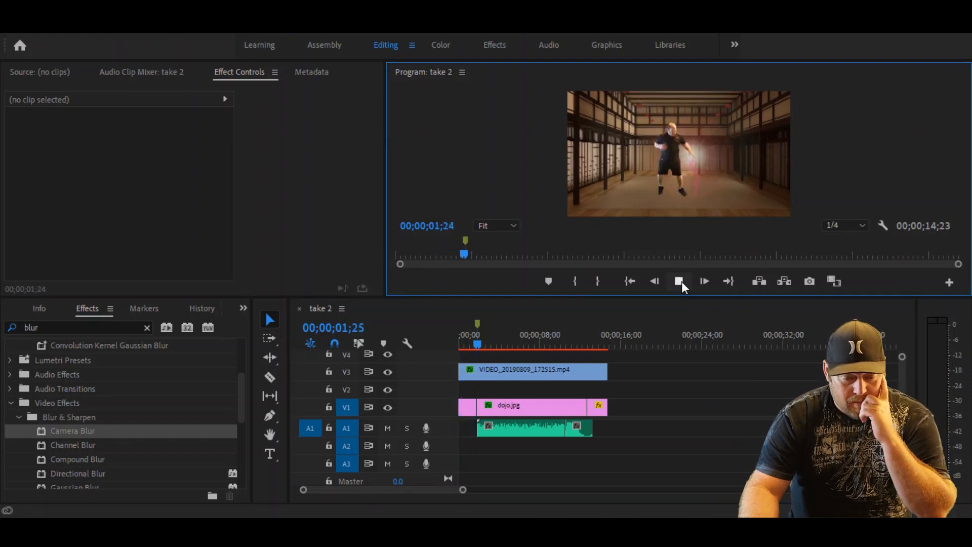
left_click(678, 281)
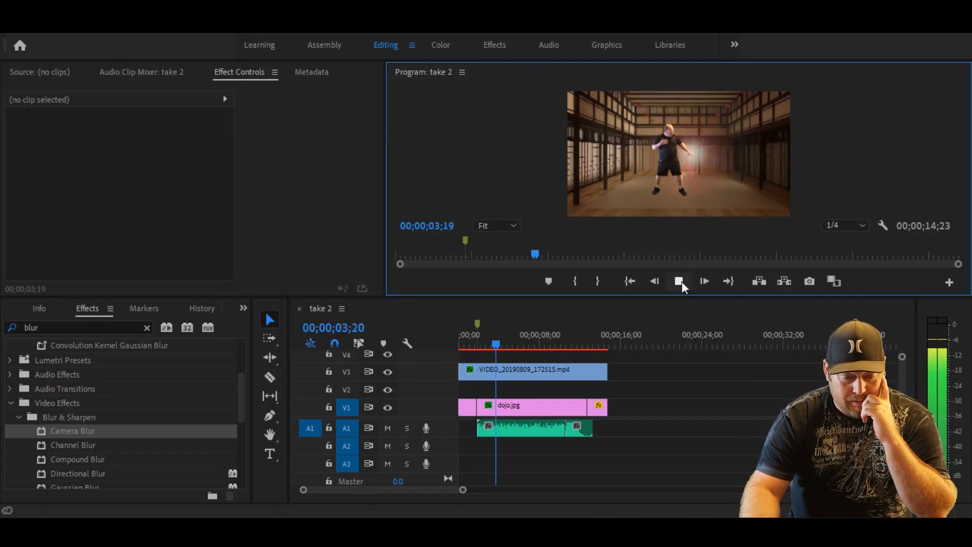
left_click(704, 281)
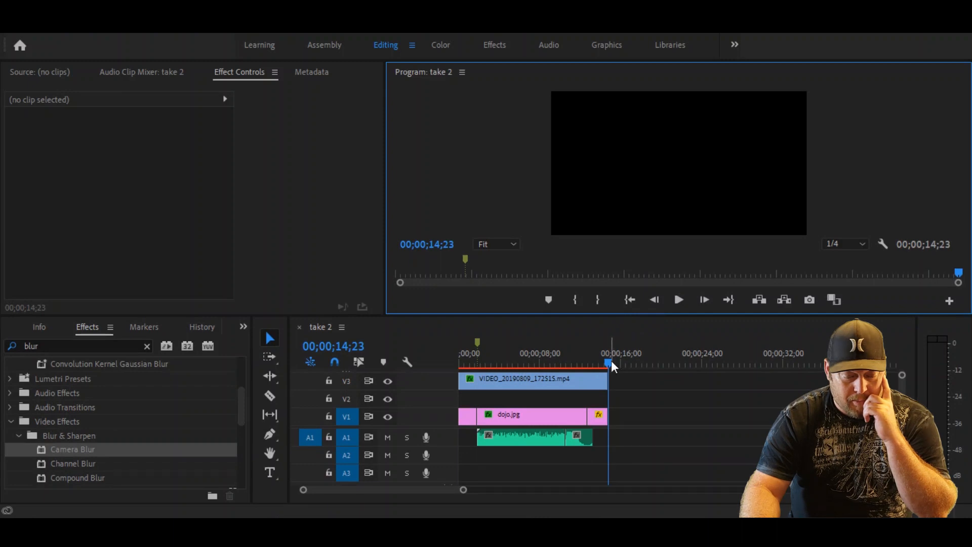
left_click(460, 352)
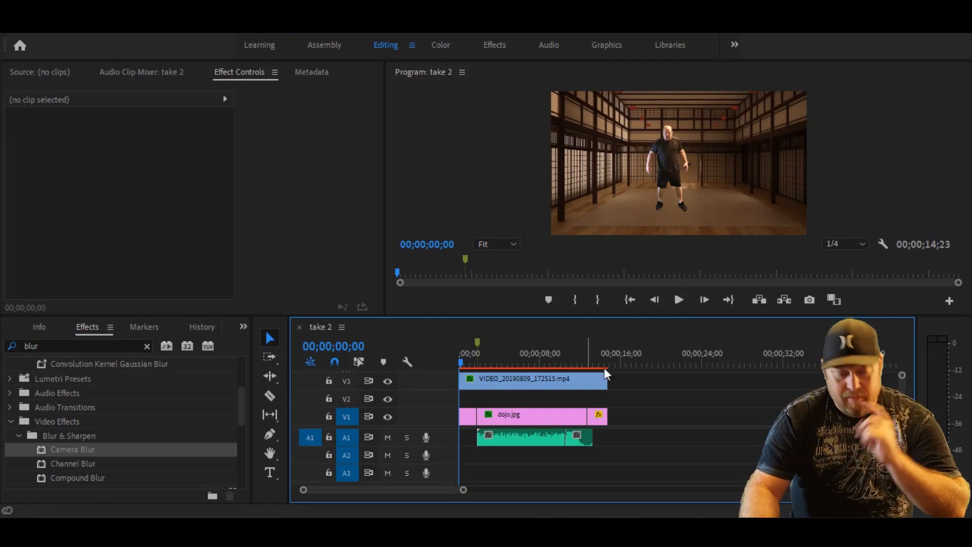
mouse_move(555, 385)
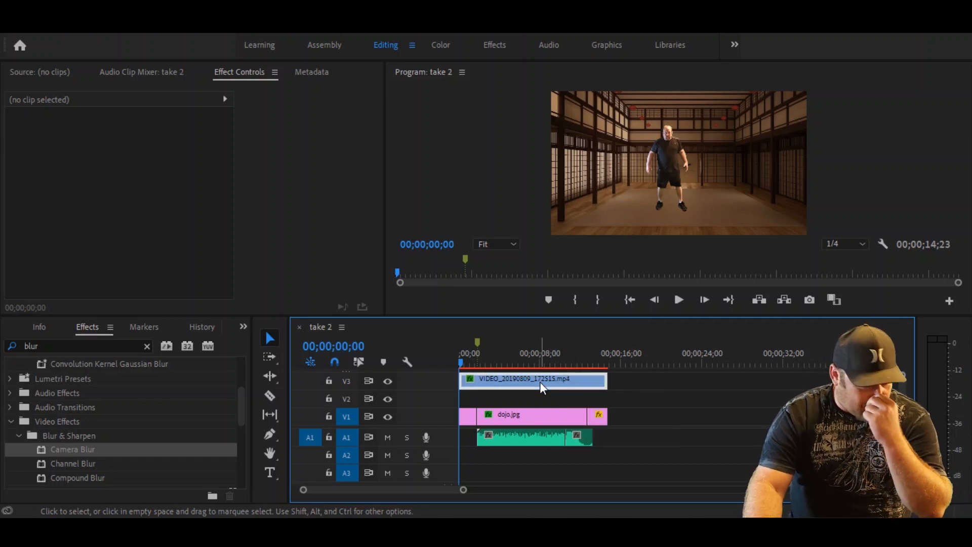
Alt-drag the fighter clip on V3 to around 00;00;20 to duplicate it, and select the copy
left_click(533, 379)
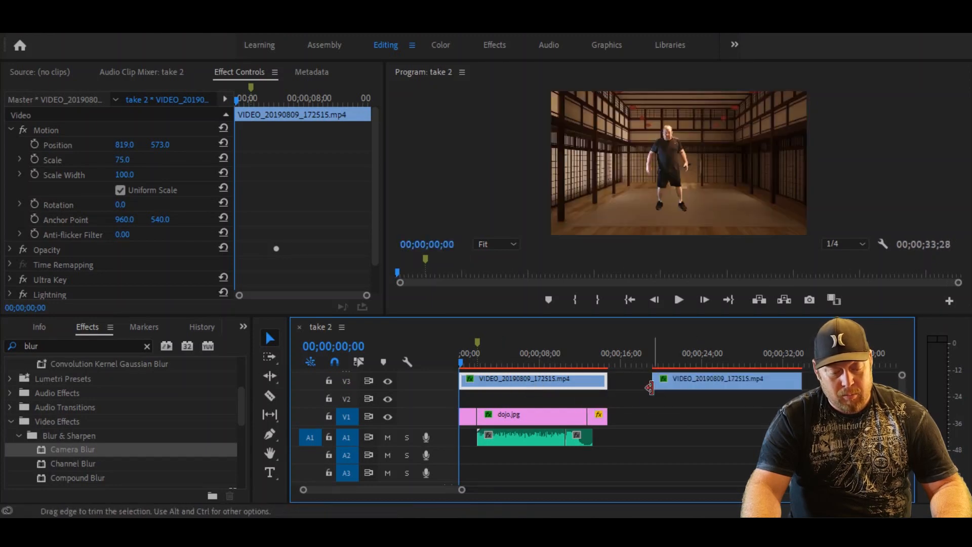
left_click(632, 364)
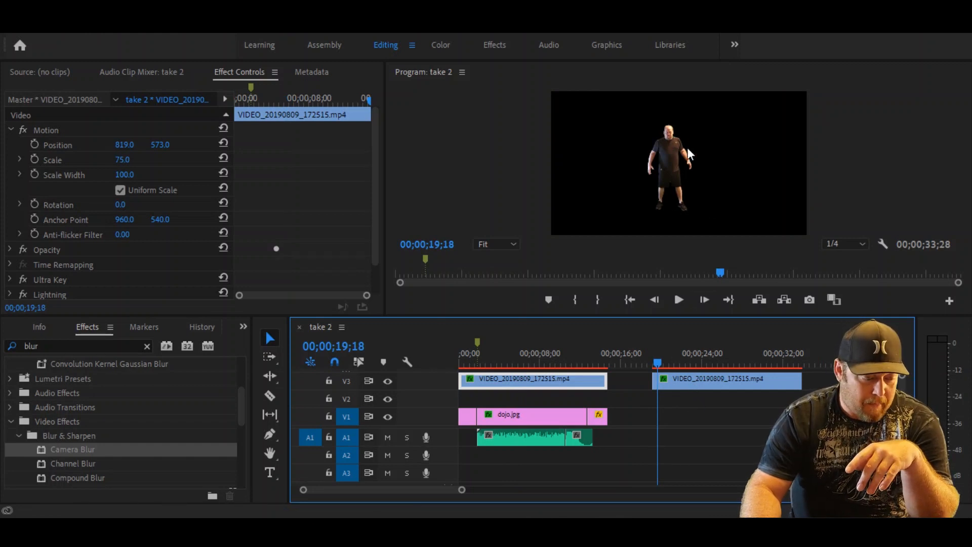
mouse_move(84, 286)
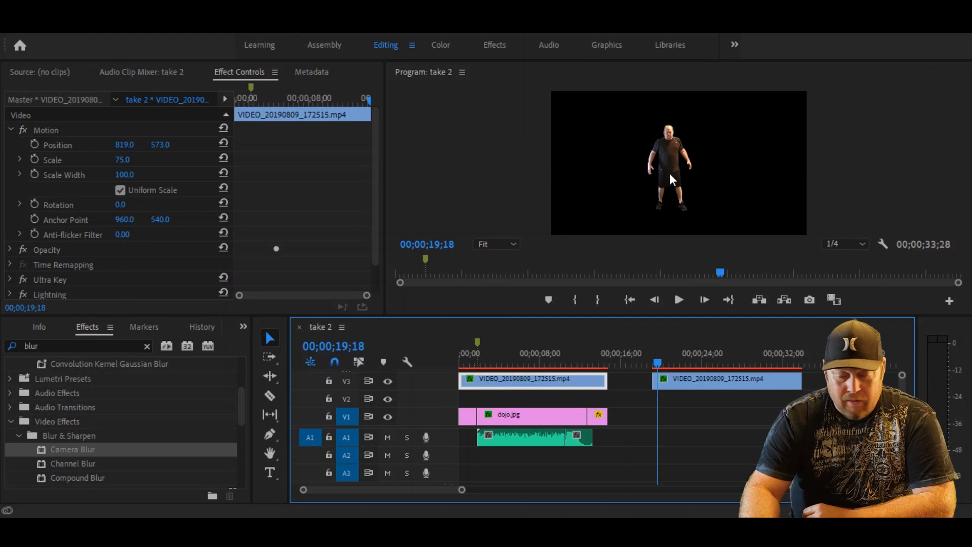
left_click(727, 379)
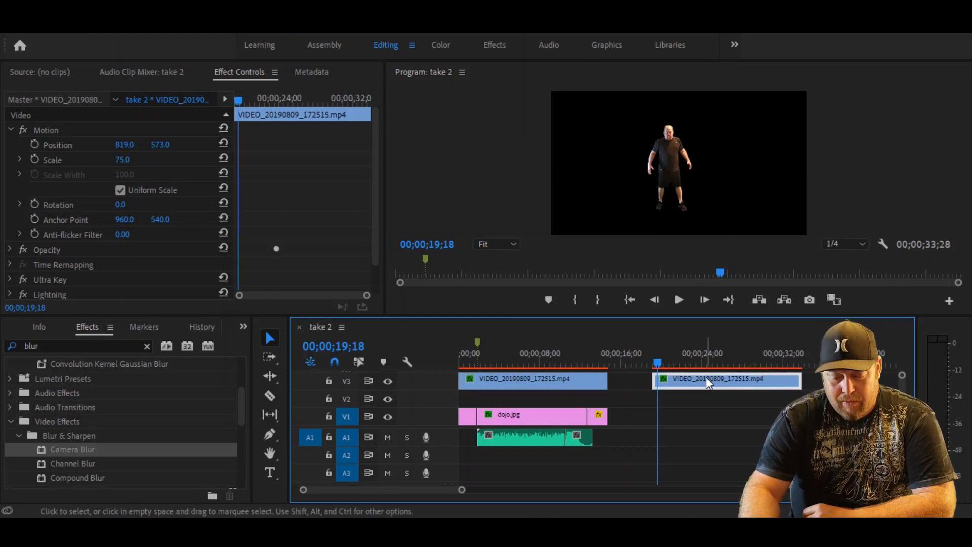
mouse_move(695, 391)
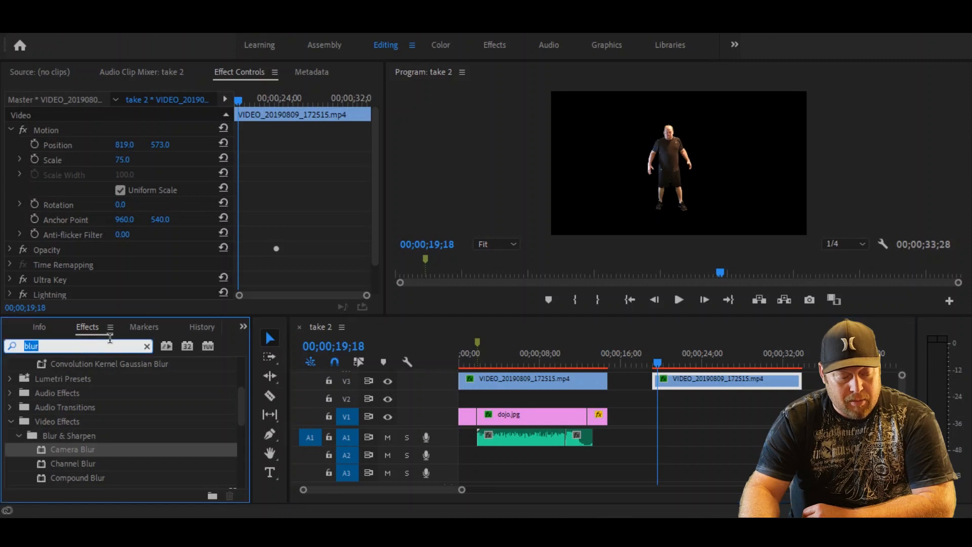
Find 'flip' in Effects and apply Vertical Flip to the duplicated fighter clip
left_click(243, 327)
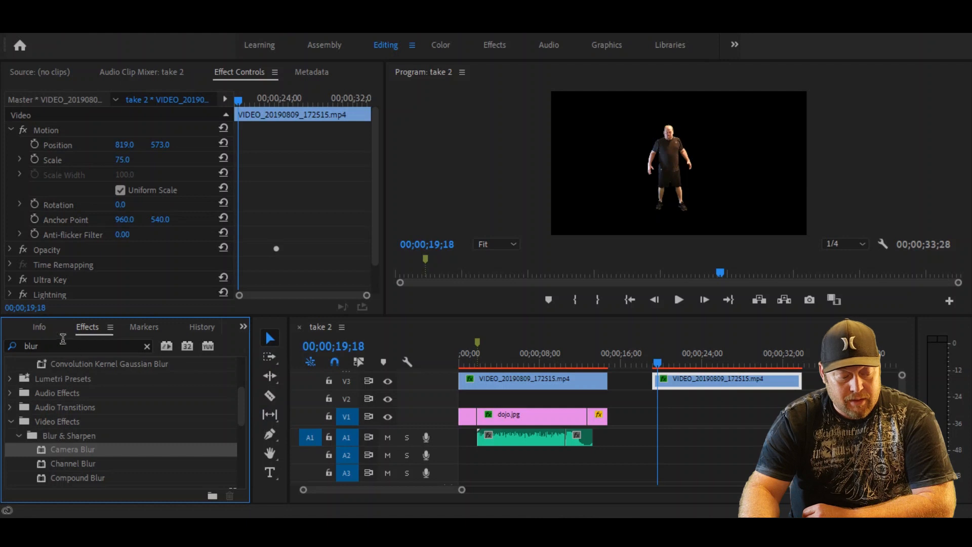
triple_click(31, 346)
type("fl")
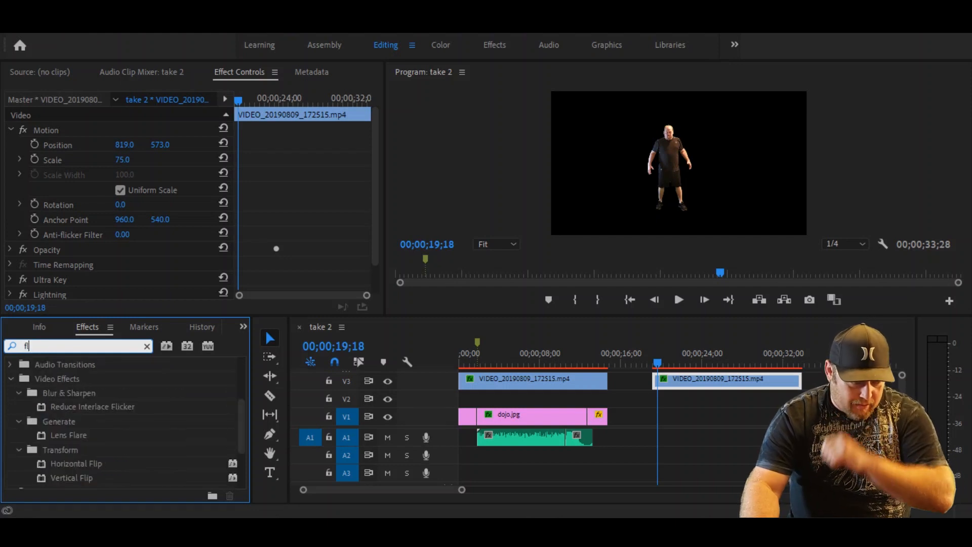
type("ip")
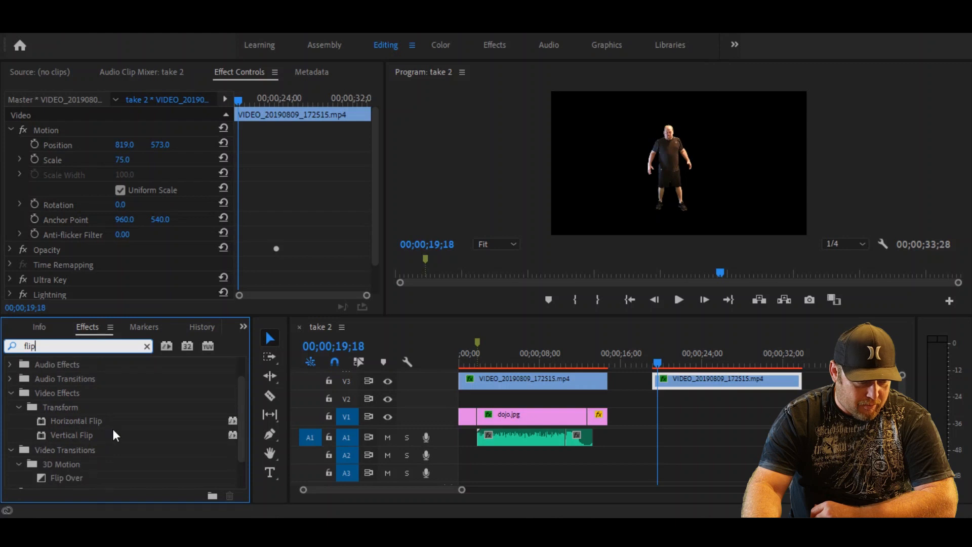
scroll("up", 3)
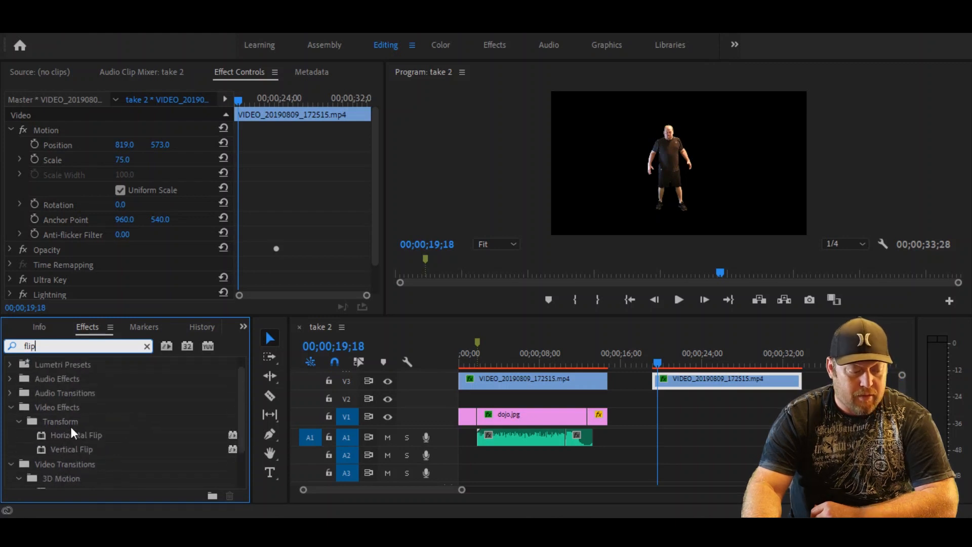
mouse_move(74, 453)
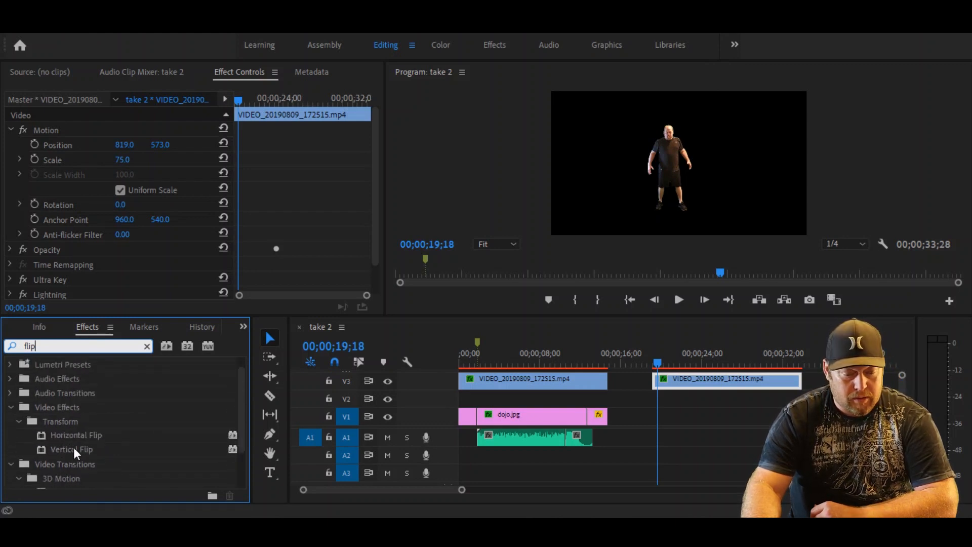
double_click(71, 449)
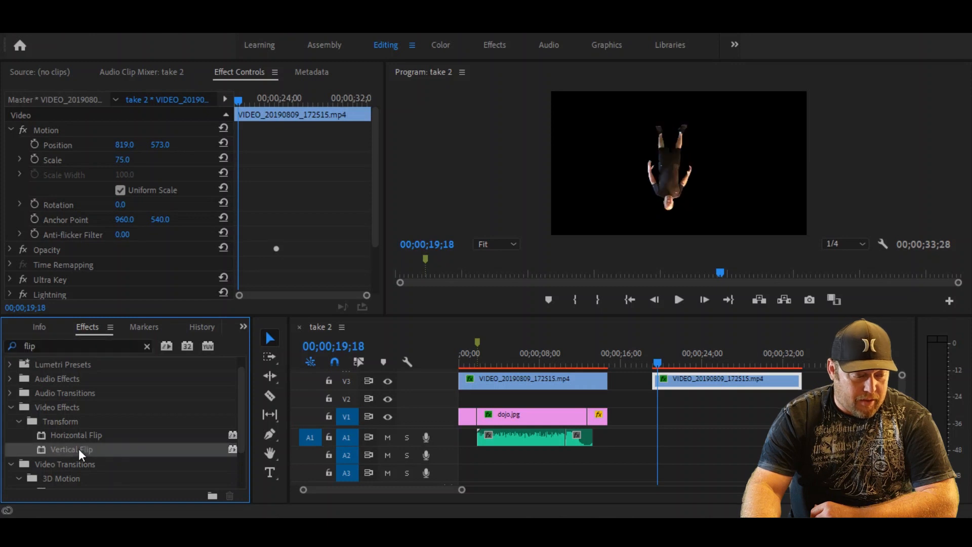
mouse_move(84, 164)
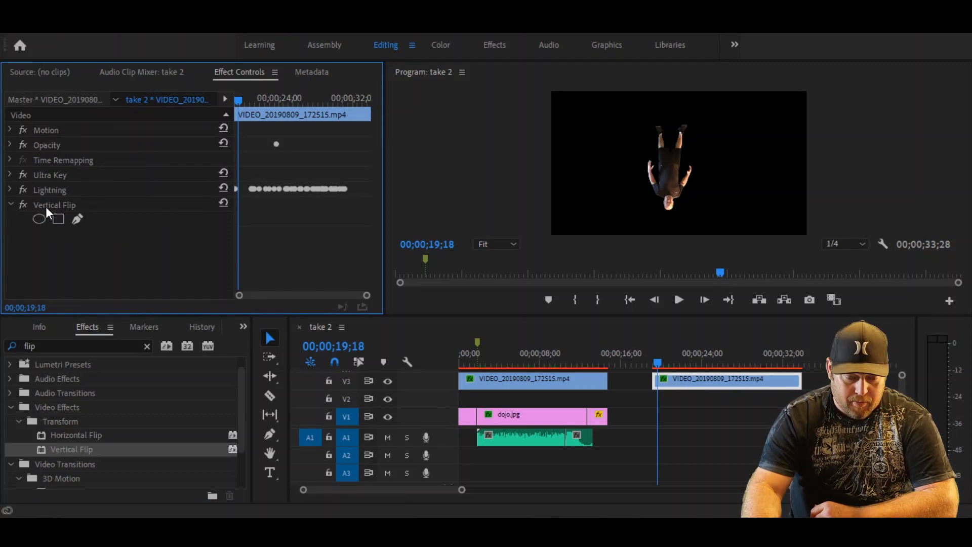
mouse_move(687, 169)
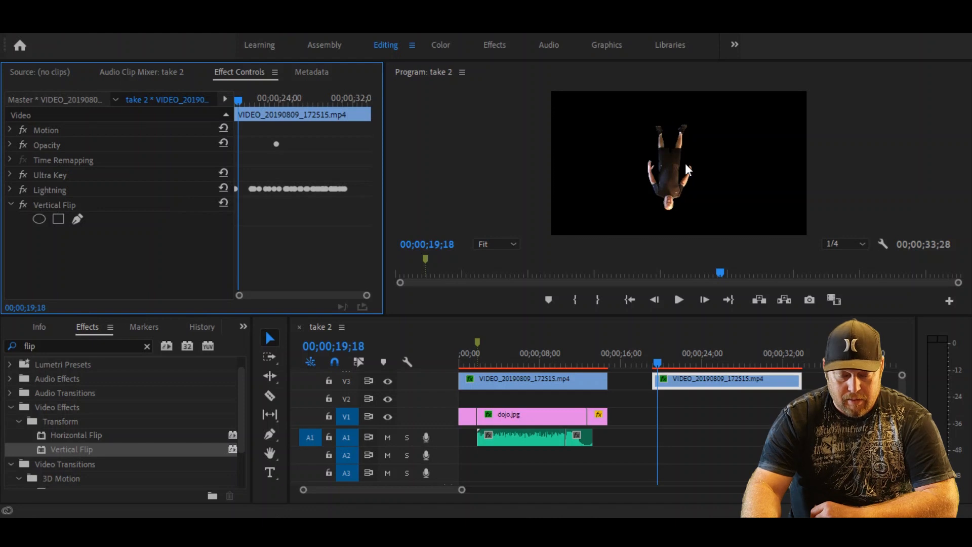
mouse_move(678, 172)
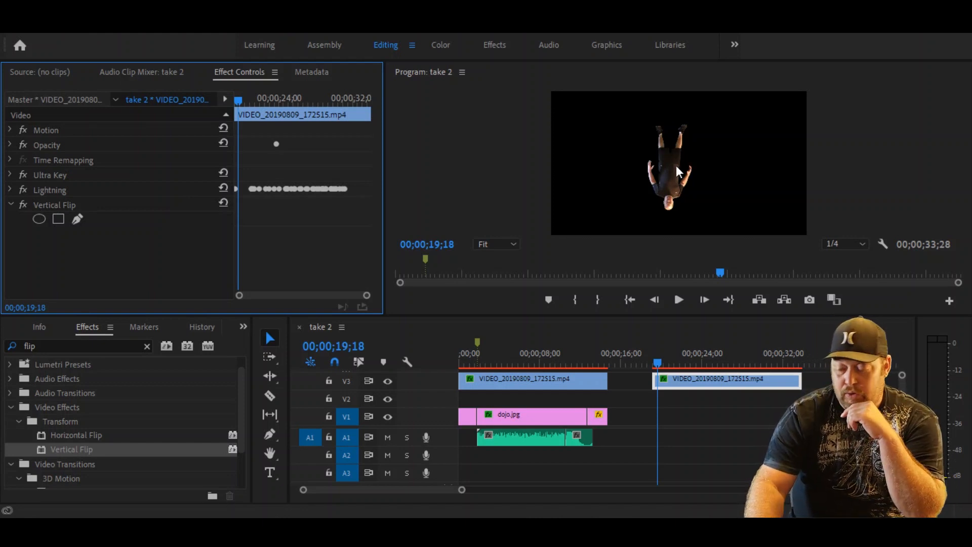
mouse_move(675, 162)
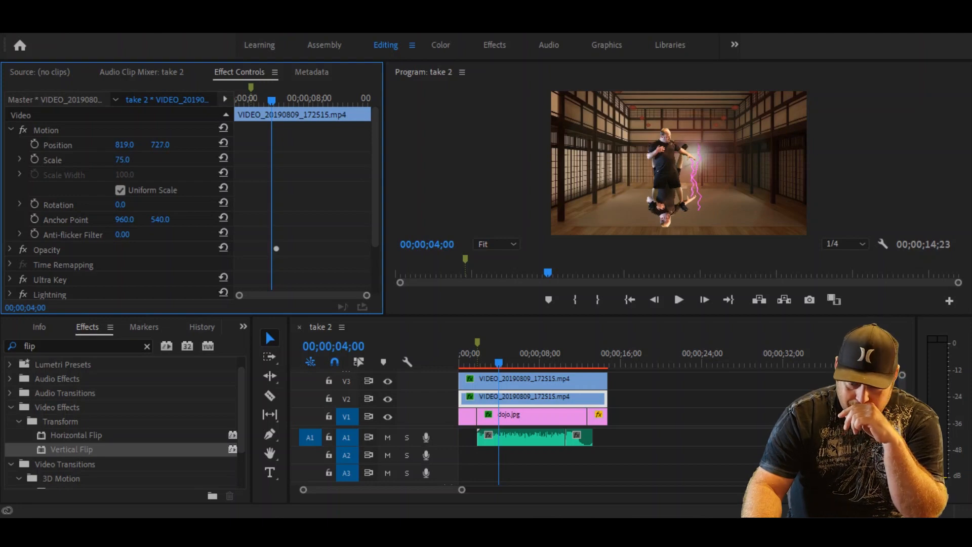
mouse_move(617, 423)
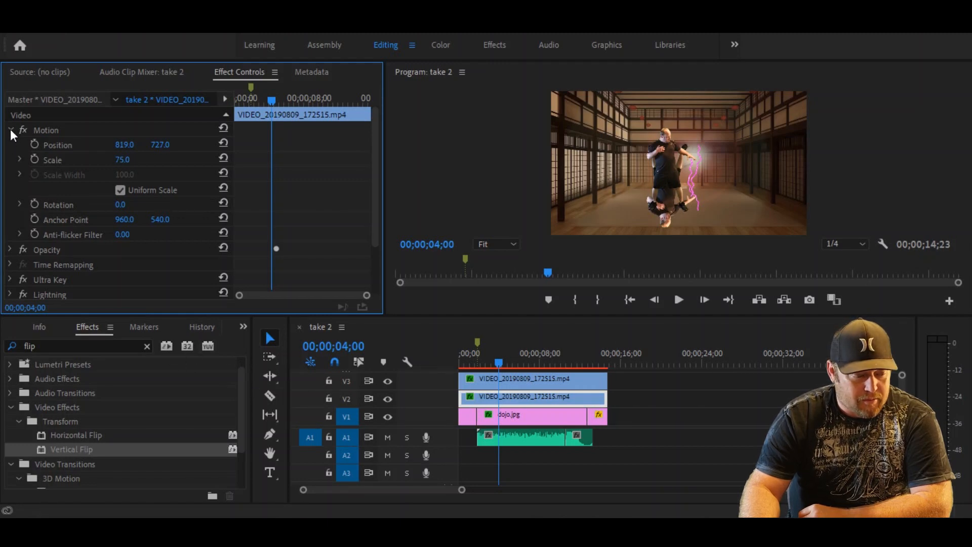
Collapse the flipped clip's Motion position and scale settings in Effect Controls
left_click(10, 130)
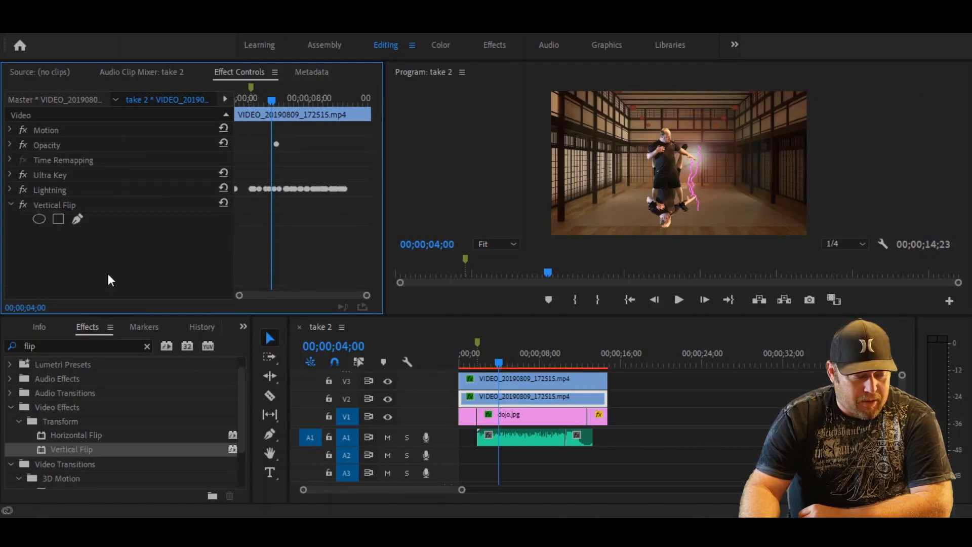
Apply Tint to the flipped clip with Map White To set to black, making a black silhouette
triple_click(74, 346)
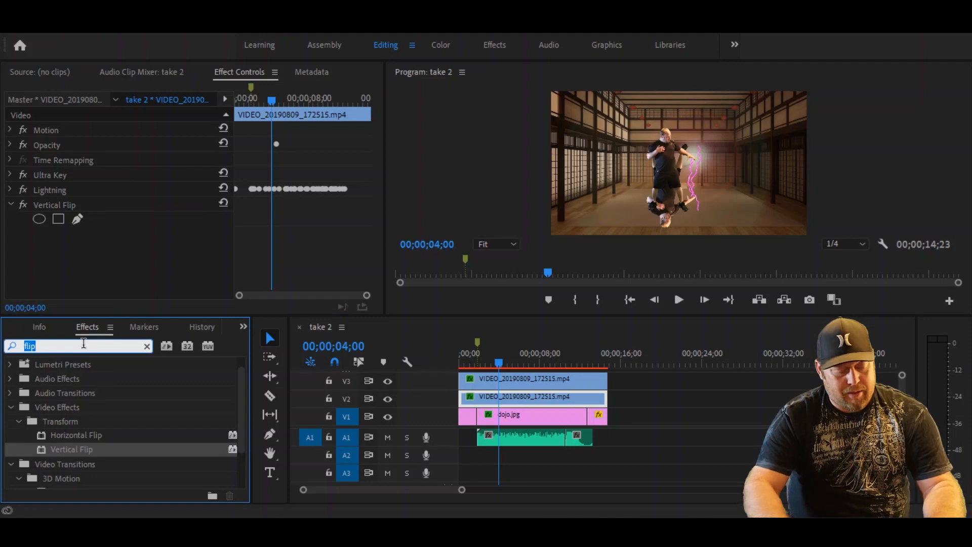
type("tint")
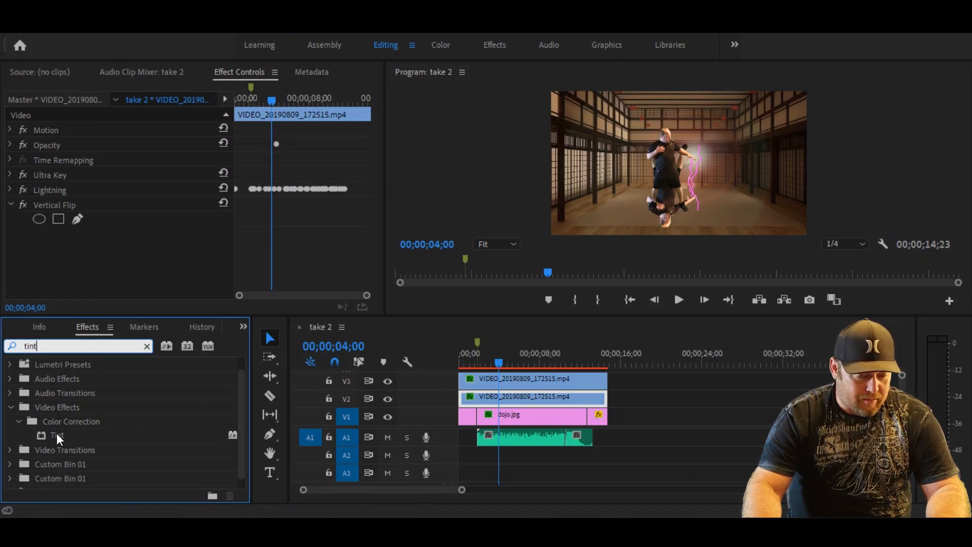
double_click(57, 435)
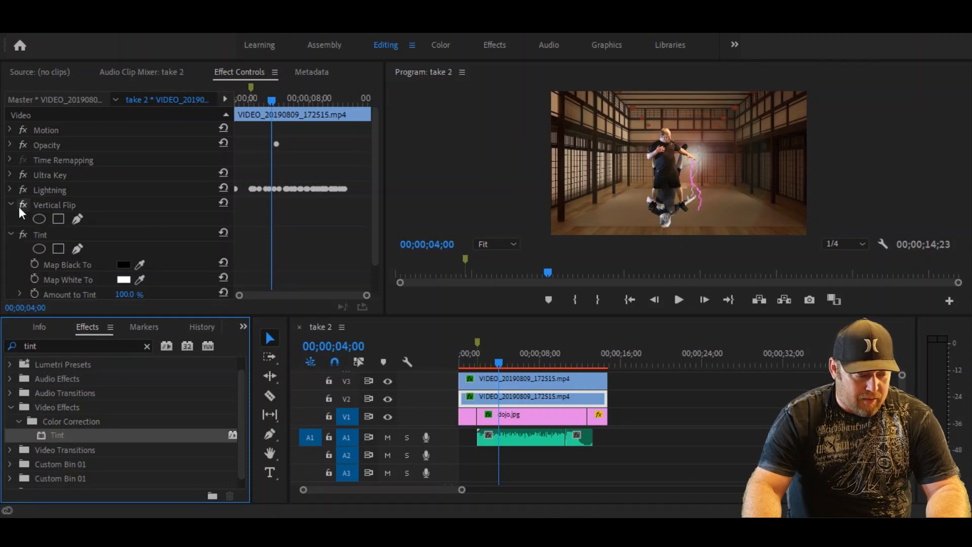
left_click(10, 205)
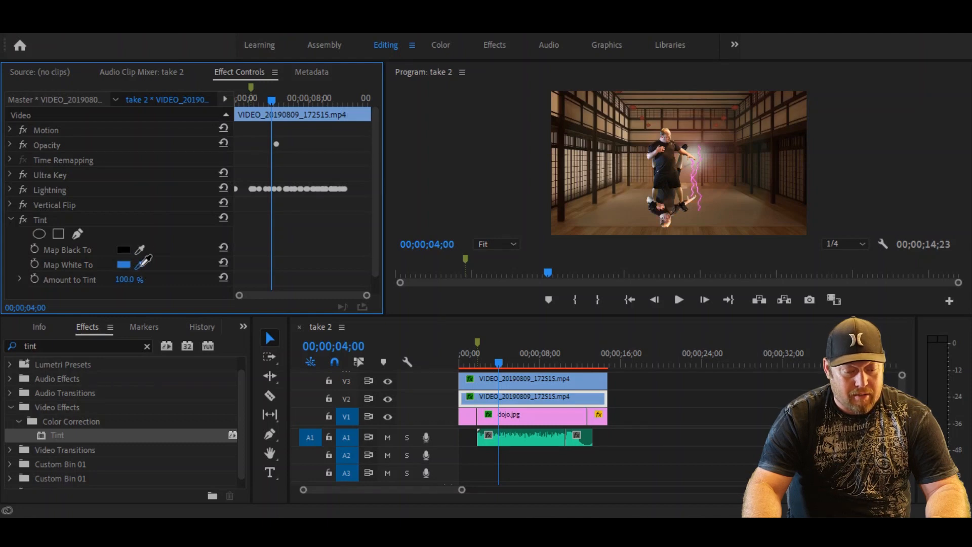
left_click(124, 250)
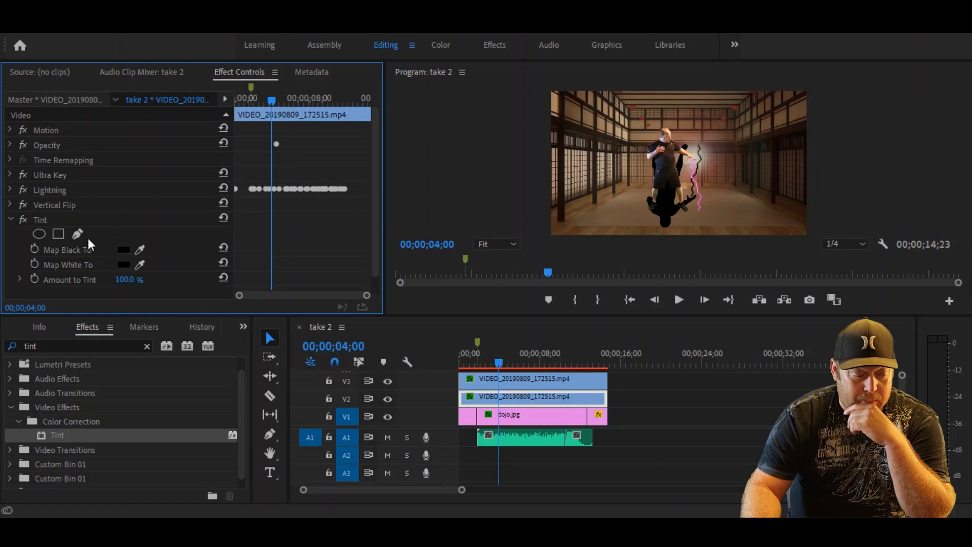
left_click(10, 220)
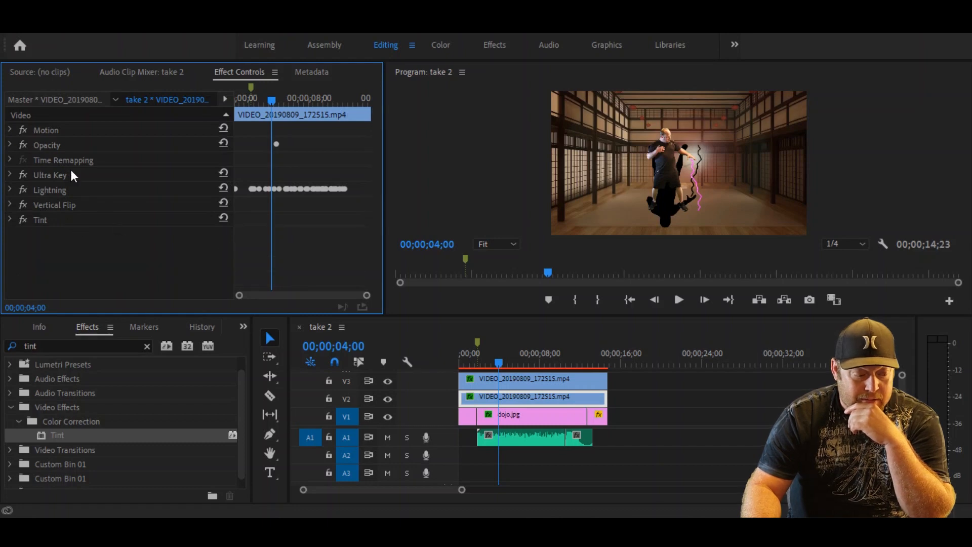
left_click(11, 130)
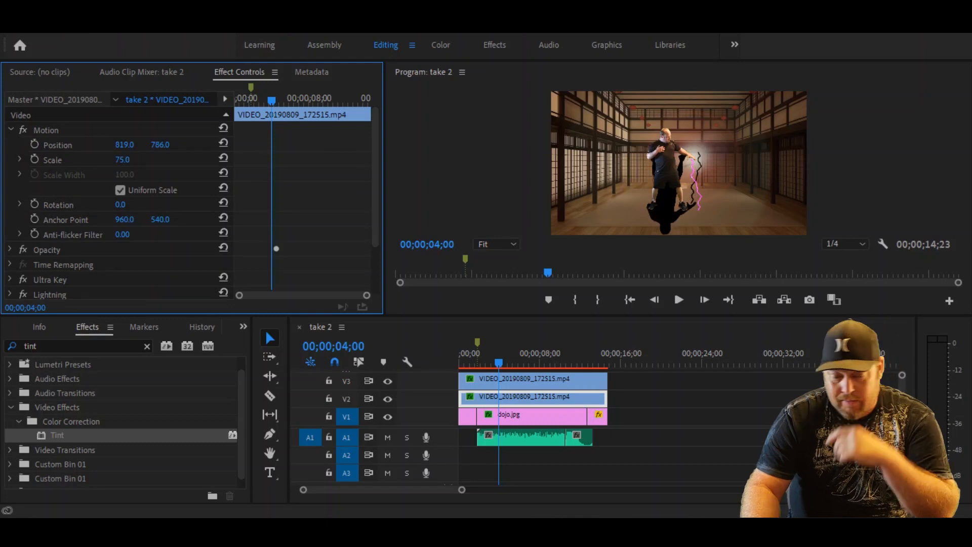
mouse_move(673, 166)
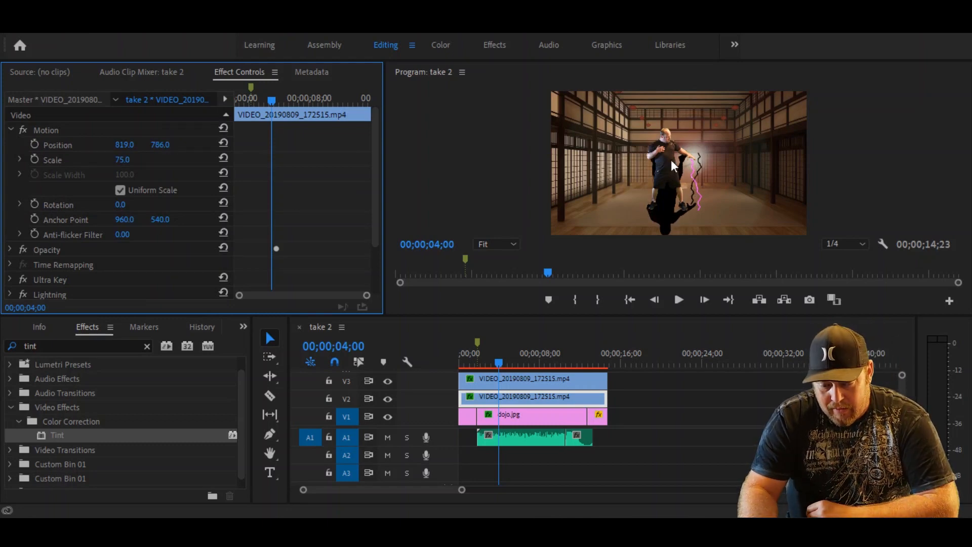
mouse_move(673, 217)
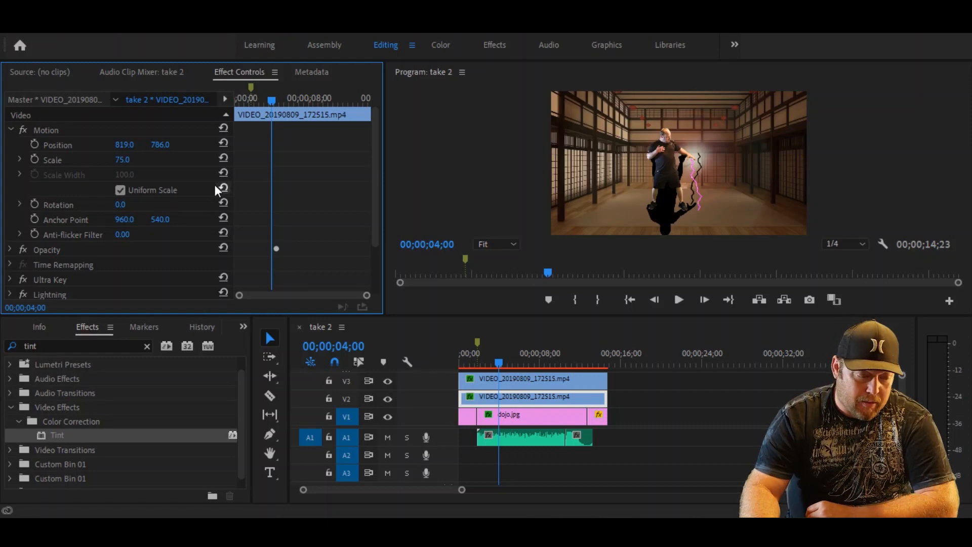
left_click(10, 130)
type("b")
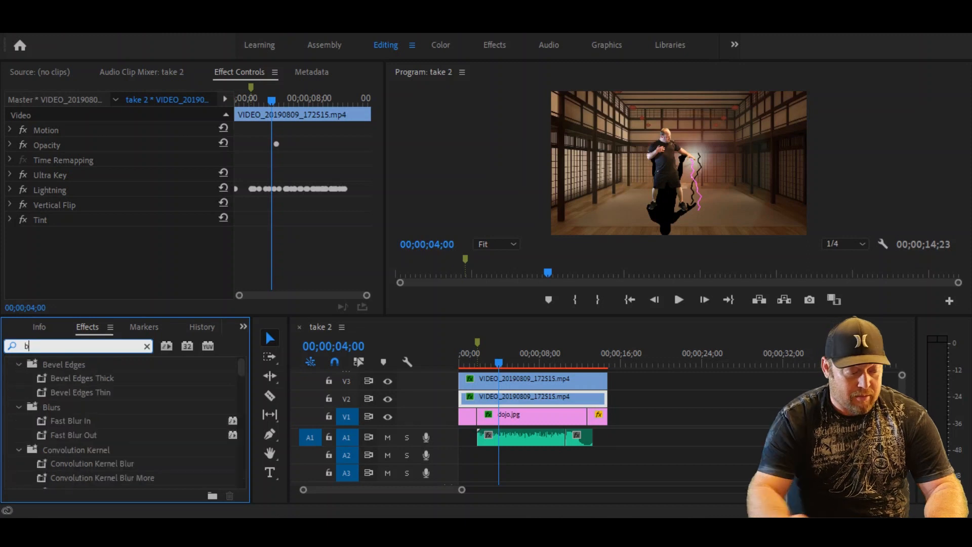
Apply Camera Blur to the shadow clip with Percent Blur set to 14
type("lur")
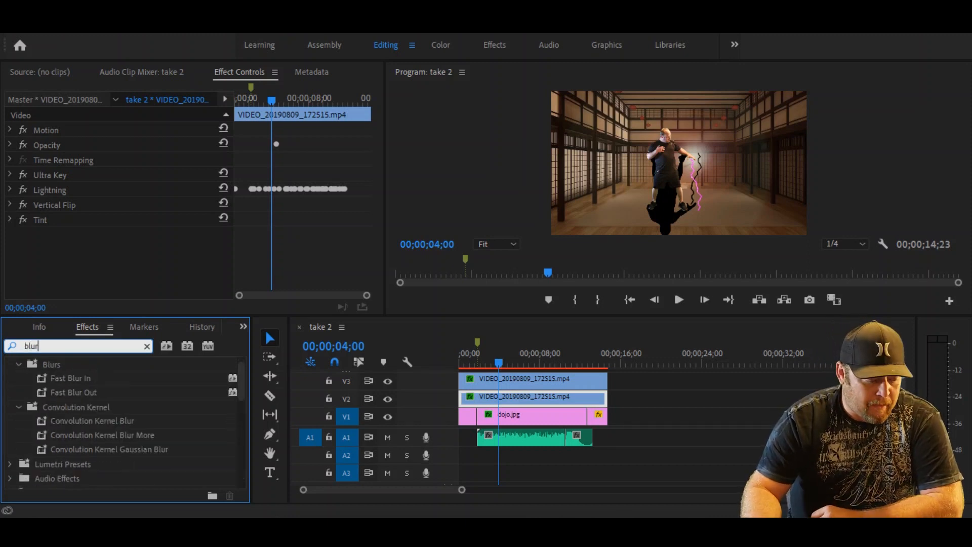
scroll("down", 3)
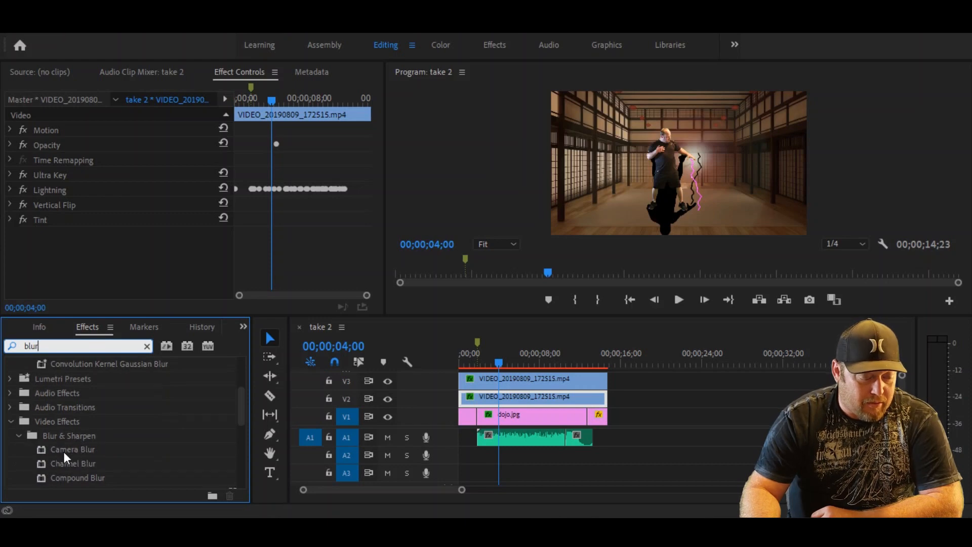
left_click(71, 448)
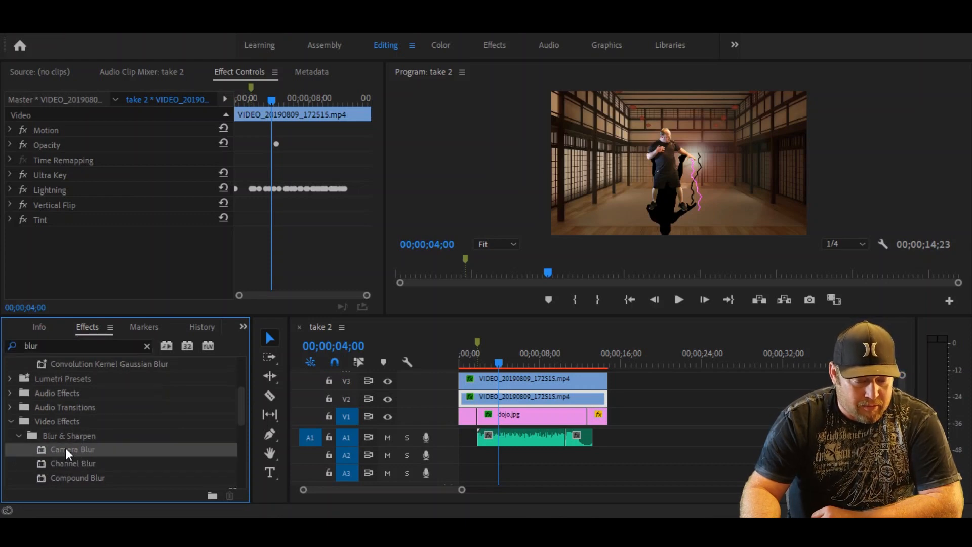
double_click(72, 449)
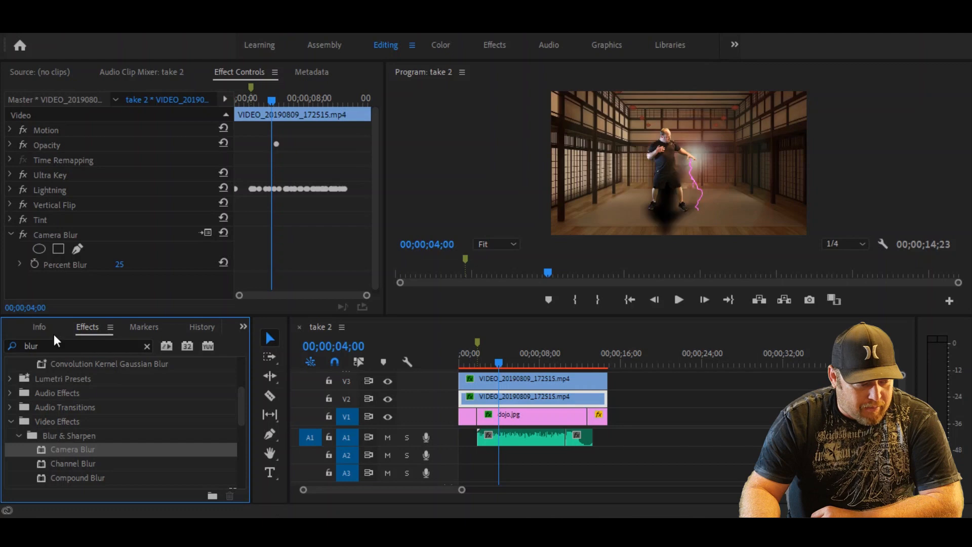
mouse_move(39, 250)
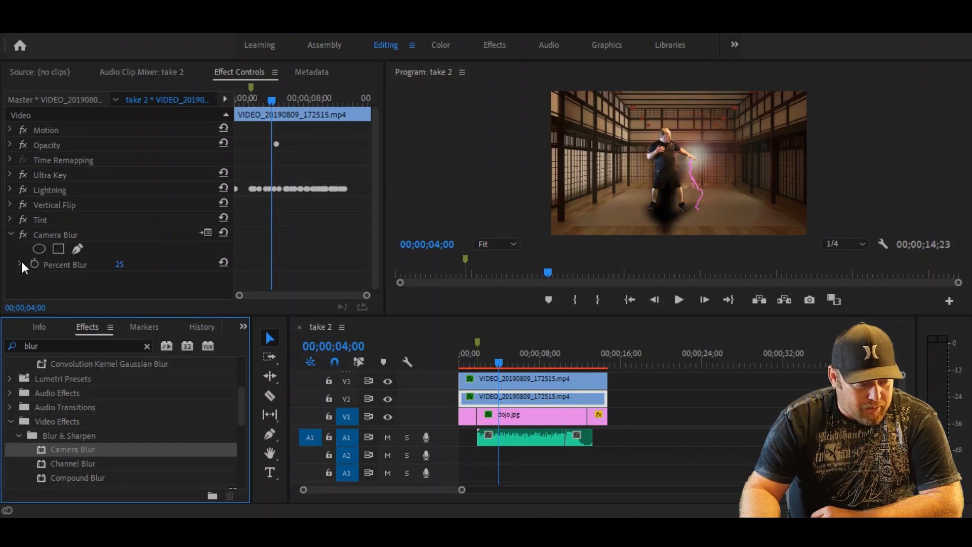
left_click(20, 265)
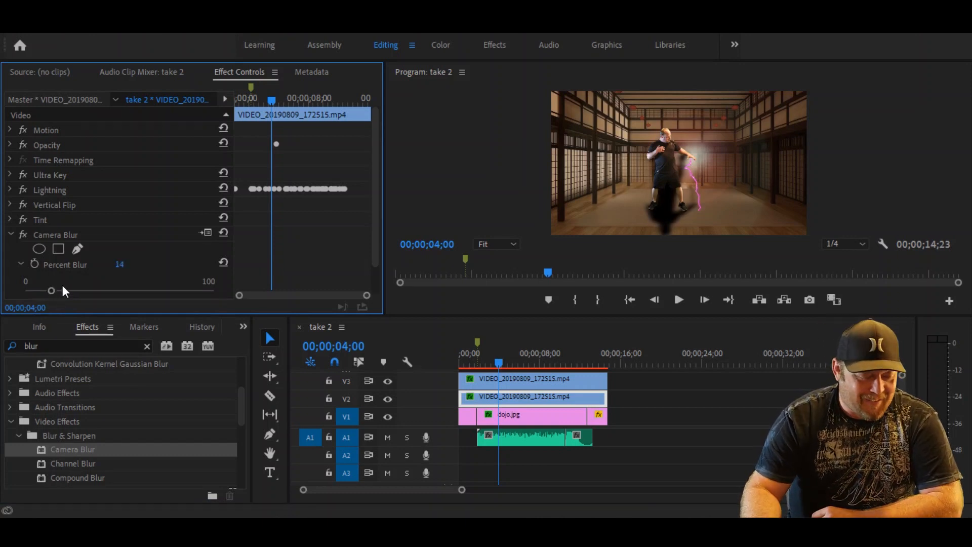
mouse_move(103, 266)
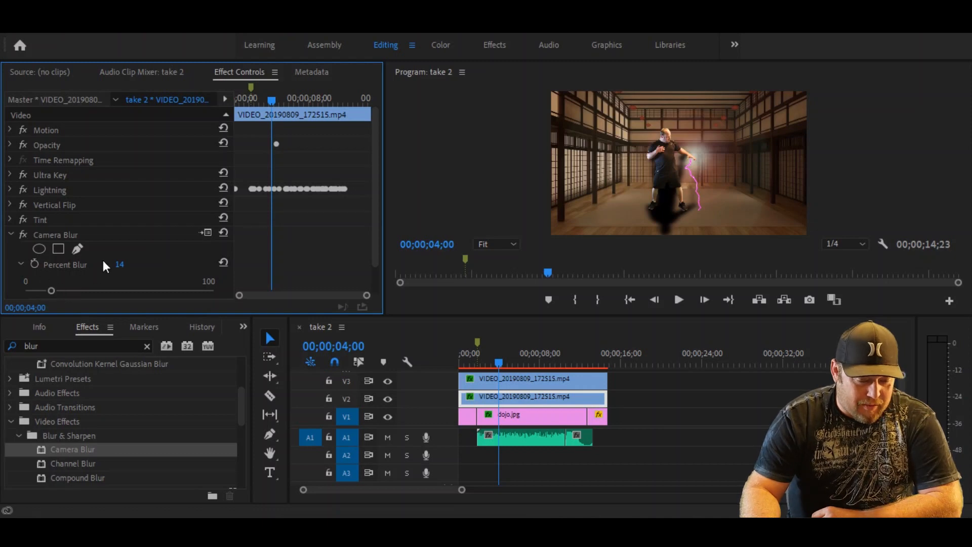
mouse_move(5, 230)
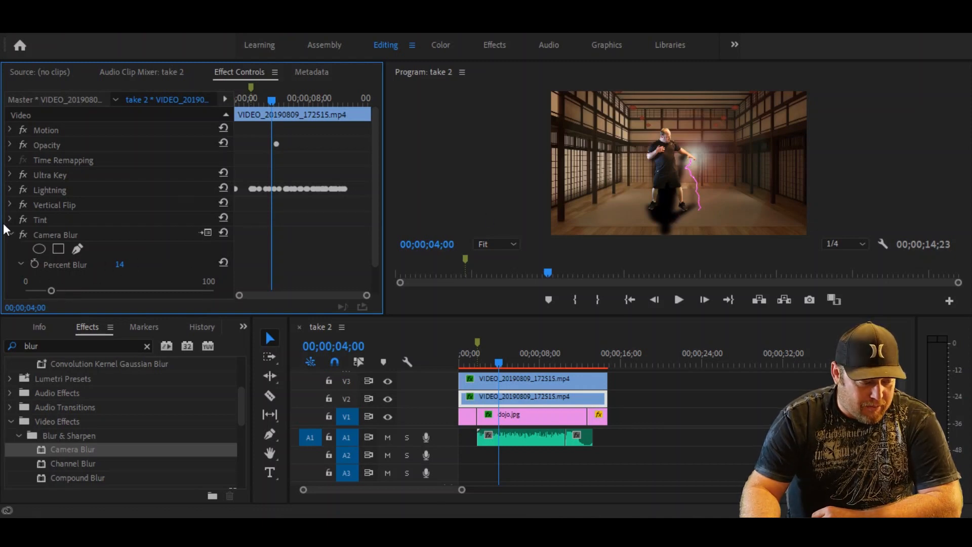
left_click(10, 234)
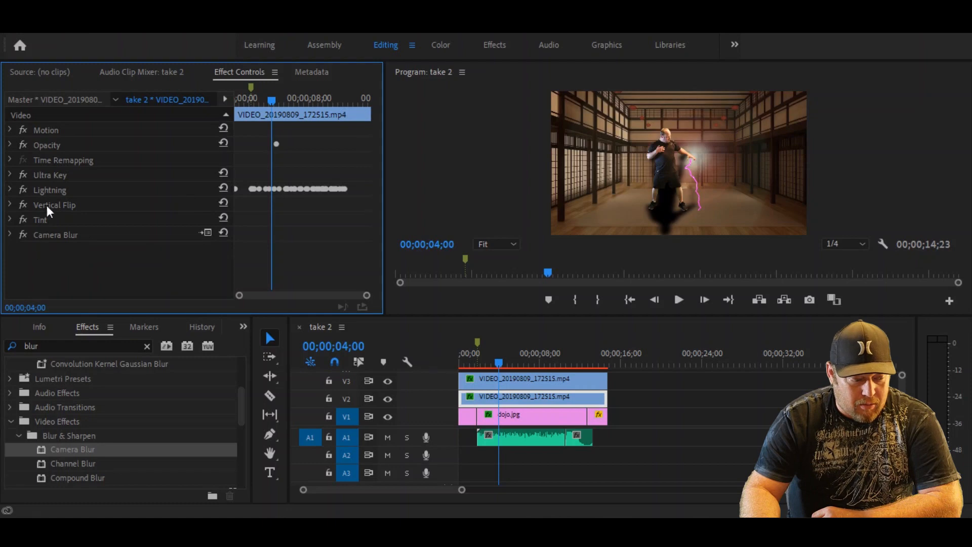
Unlink scaling and squash the shadow to height 12, width 86, lowered to Position Y 929
left_click(11, 130)
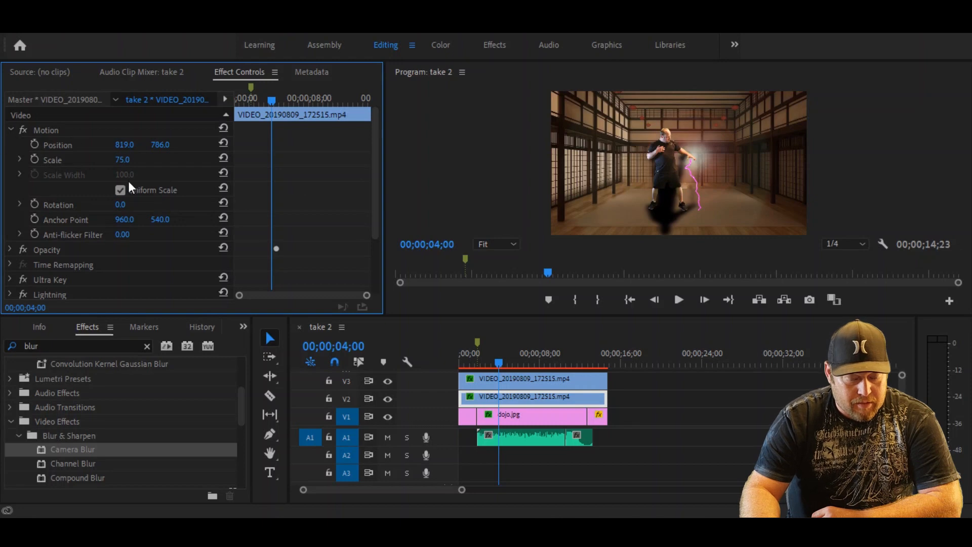
mouse_move(136, 215)
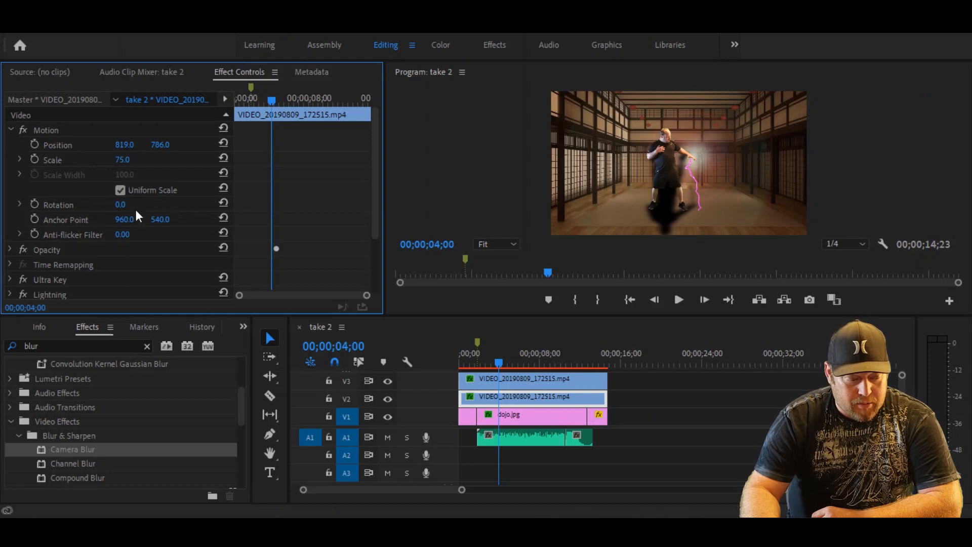
left_click(119, 190)
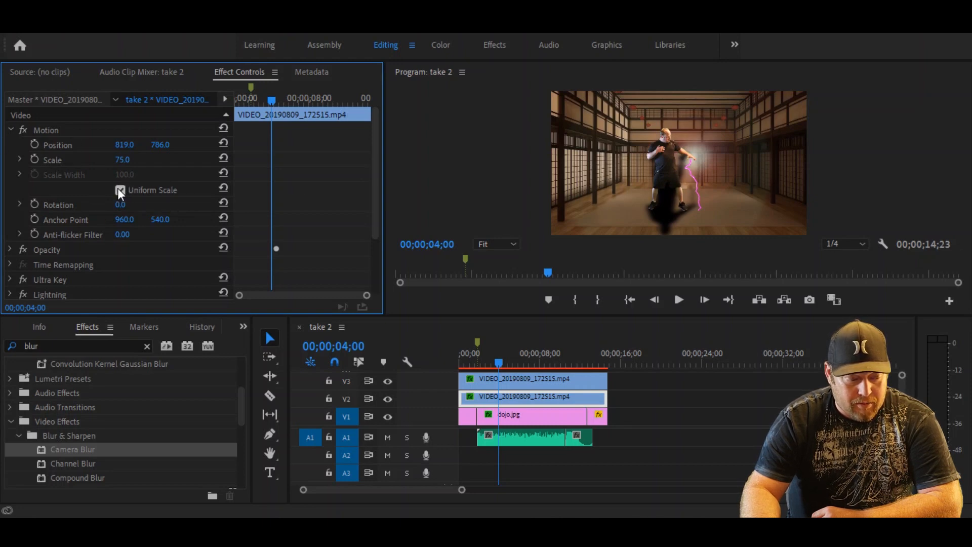
left_click(121, 189)
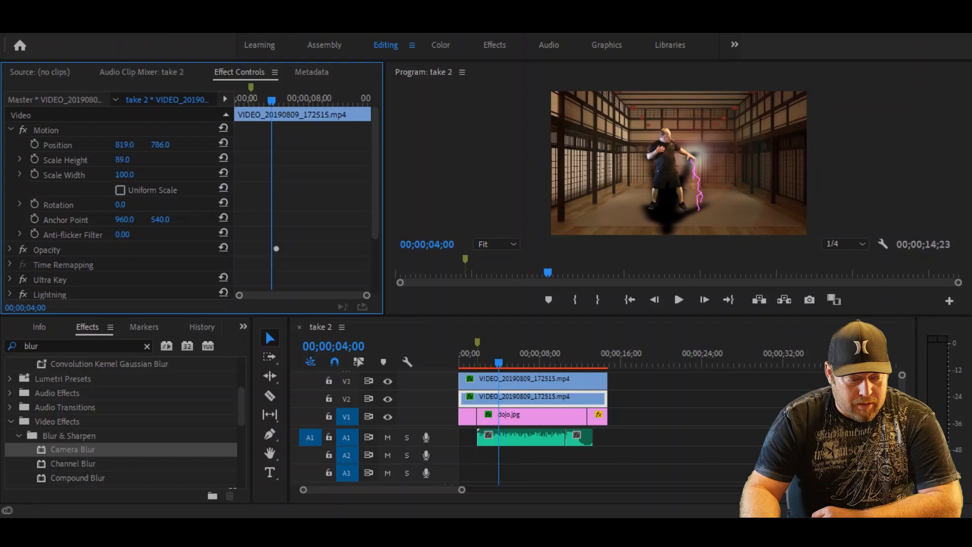
type("45.0")
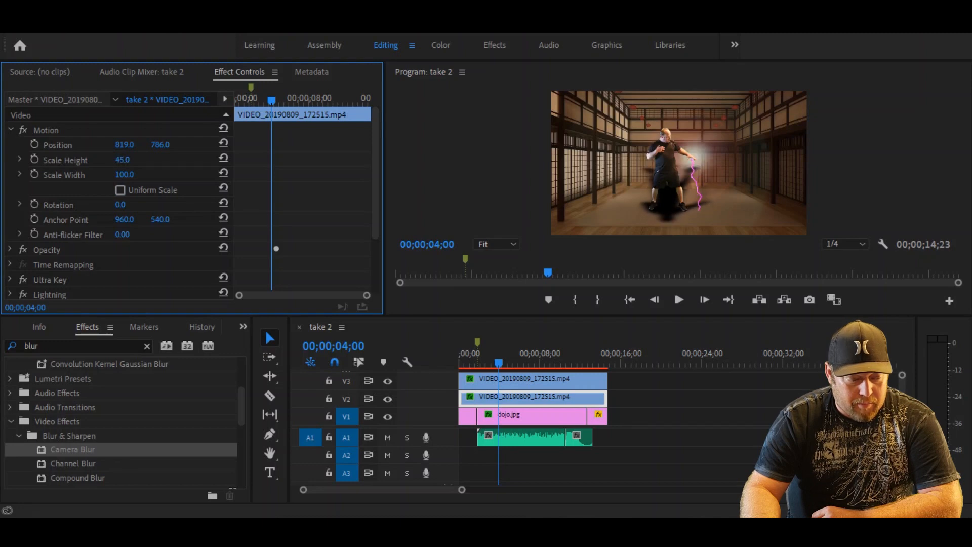
left_click_drag(123, 159, 118, 159)
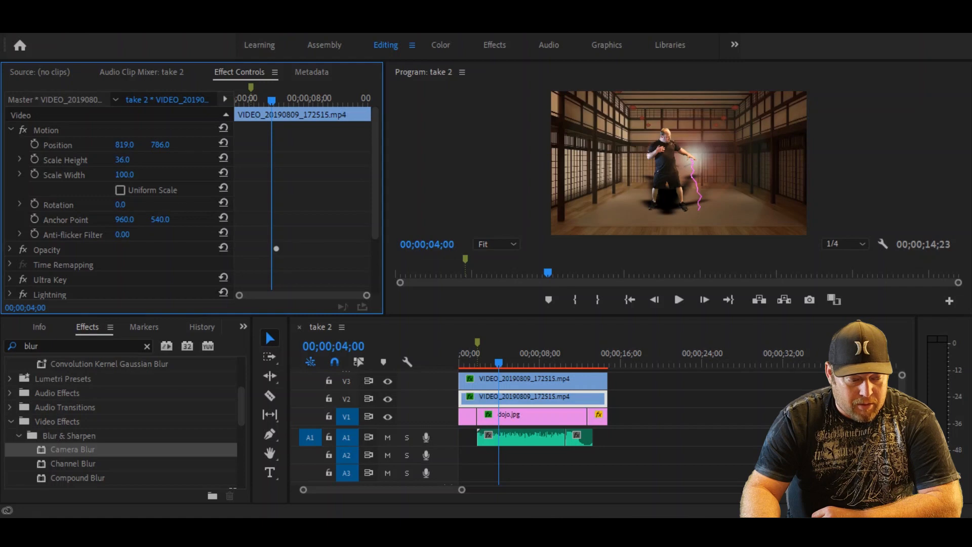
type("20.0")
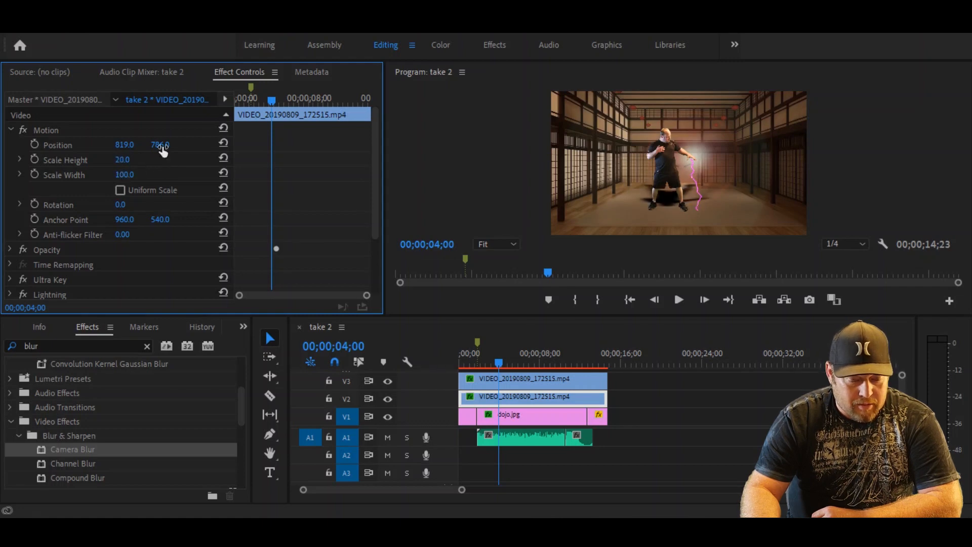
left_click_drag(160, 144, 160, 145)
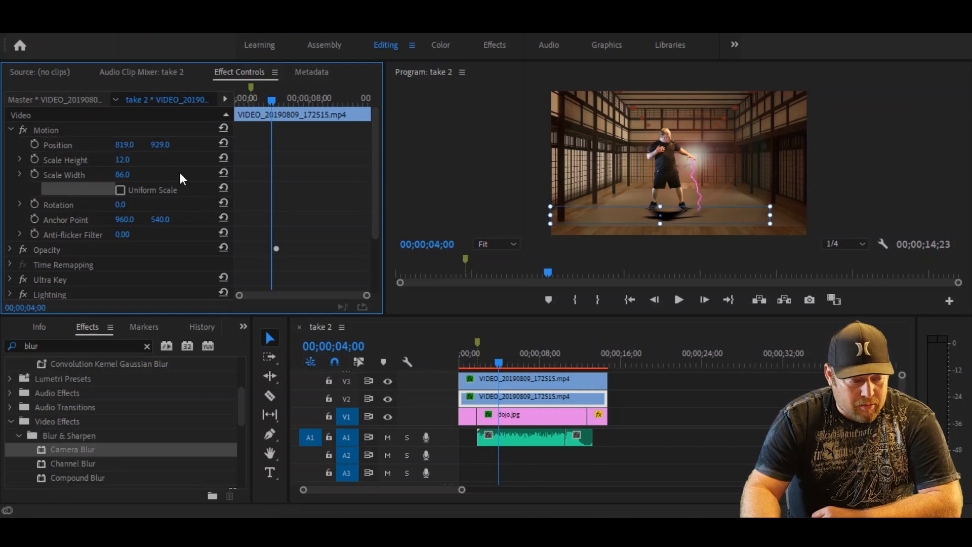
left_click(10, 129)
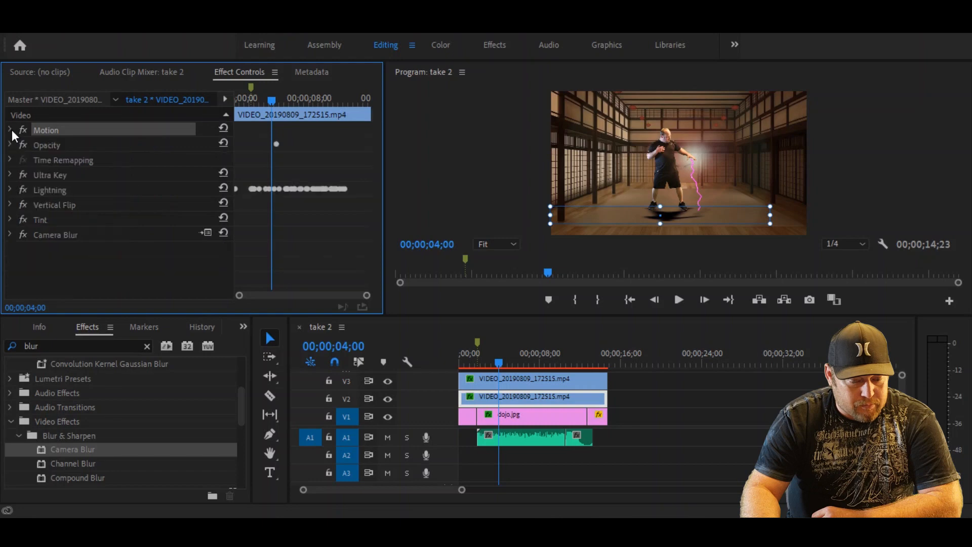
Turn off the shadow's Opacity animation, confirming deletion of its existing keyframes
left_click(96, 284)
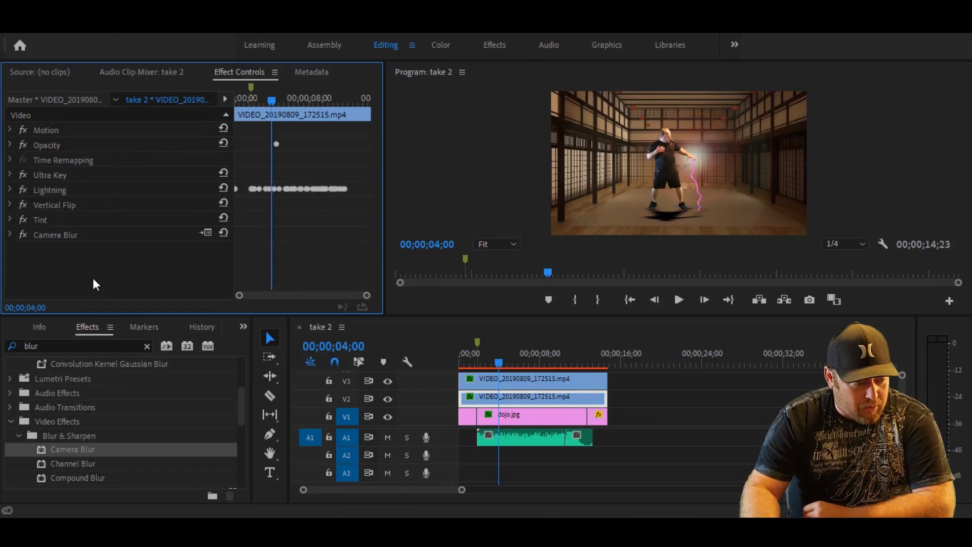
left_click(10, 130)
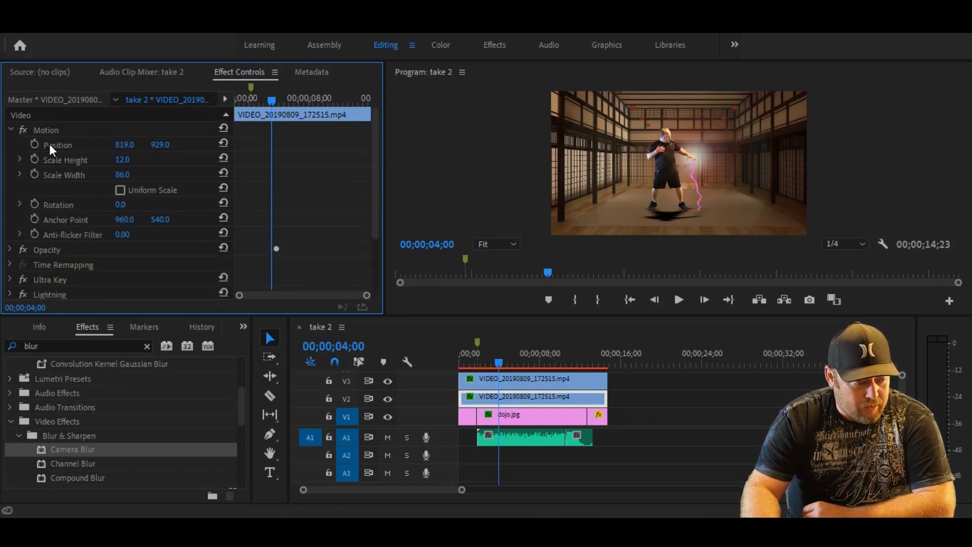
mouse_move(43, 193)
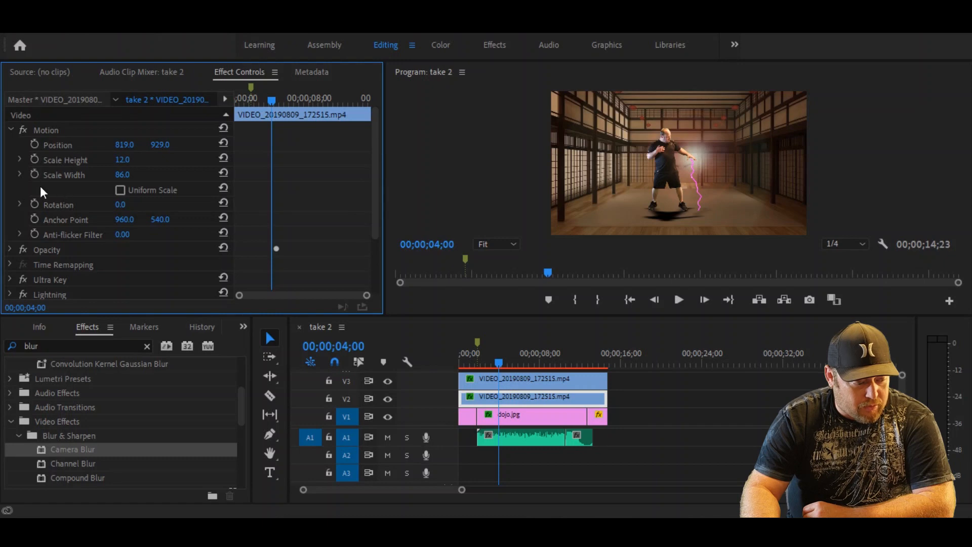
mouse_move(12, 254)
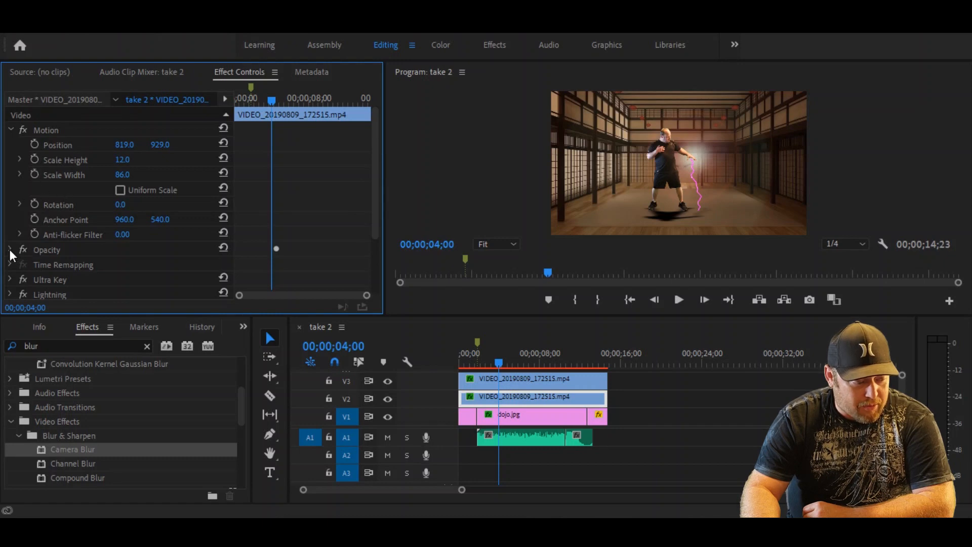
left_click(10, 250)
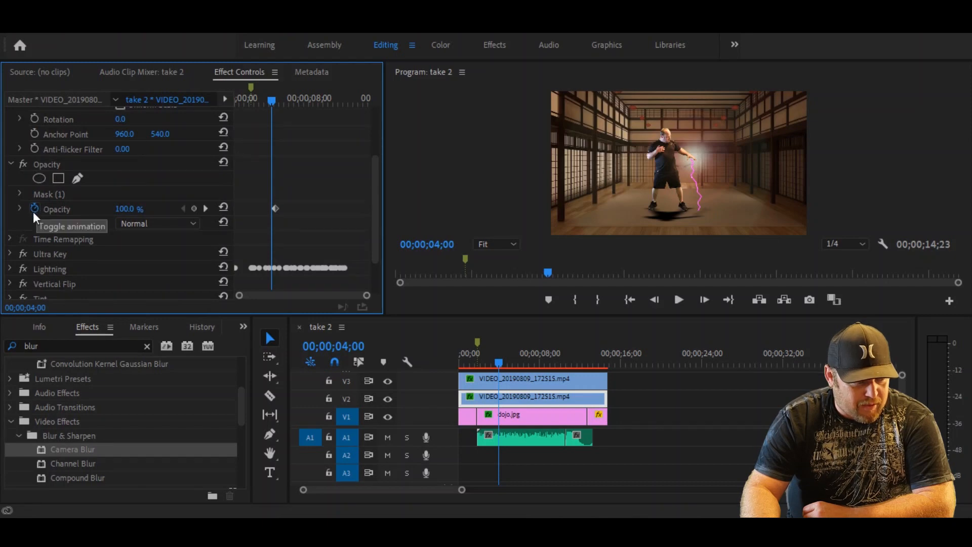
left_click(34, 209)
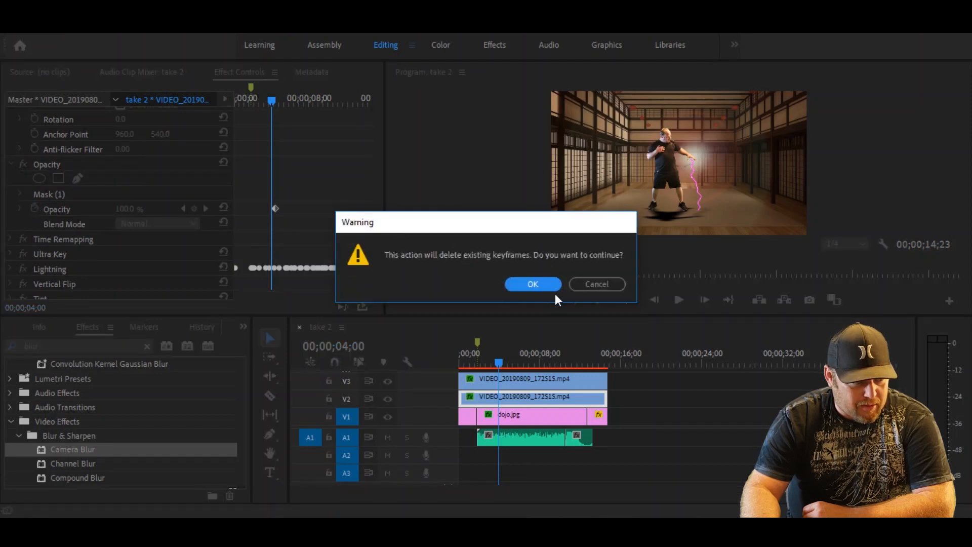
left_click(532, 284)
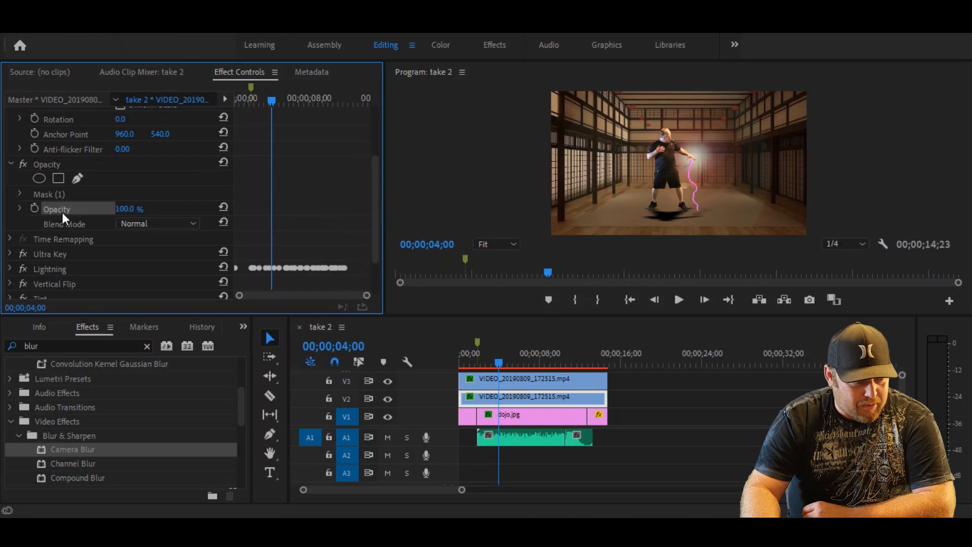
left_click(19, 209)
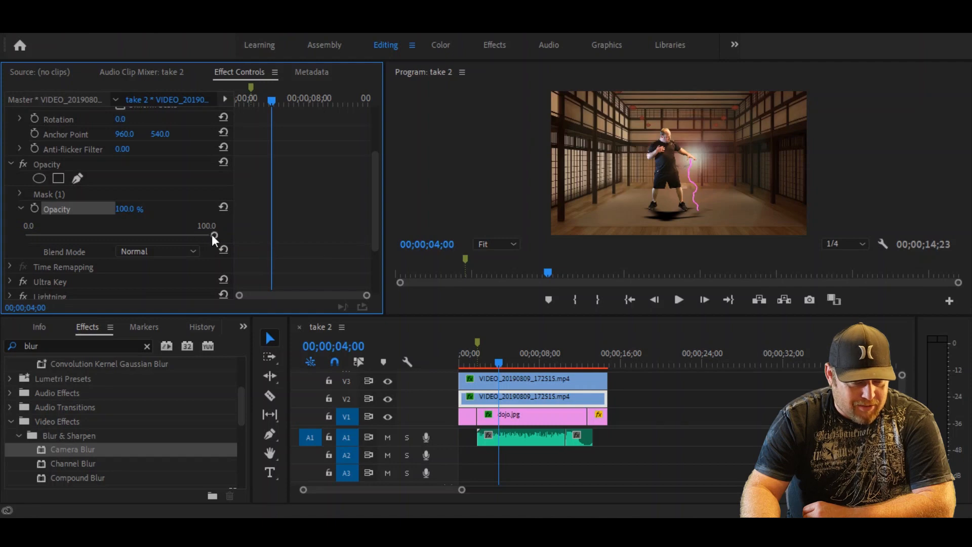
Drag the shadow's Opacity slider down to about 40 percent
left_click_drag(213, 236, 146, 236)
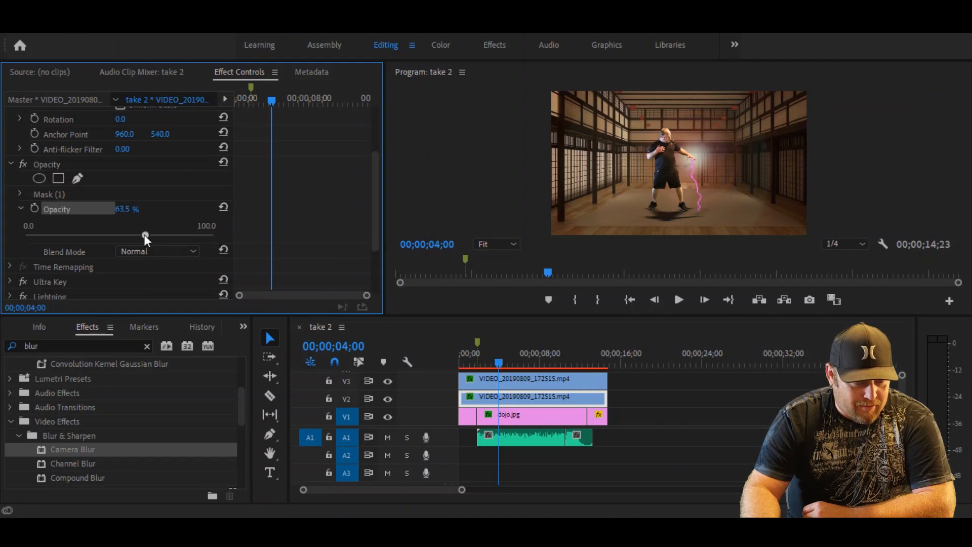
left_click_drag(147, 236, 145, 236)
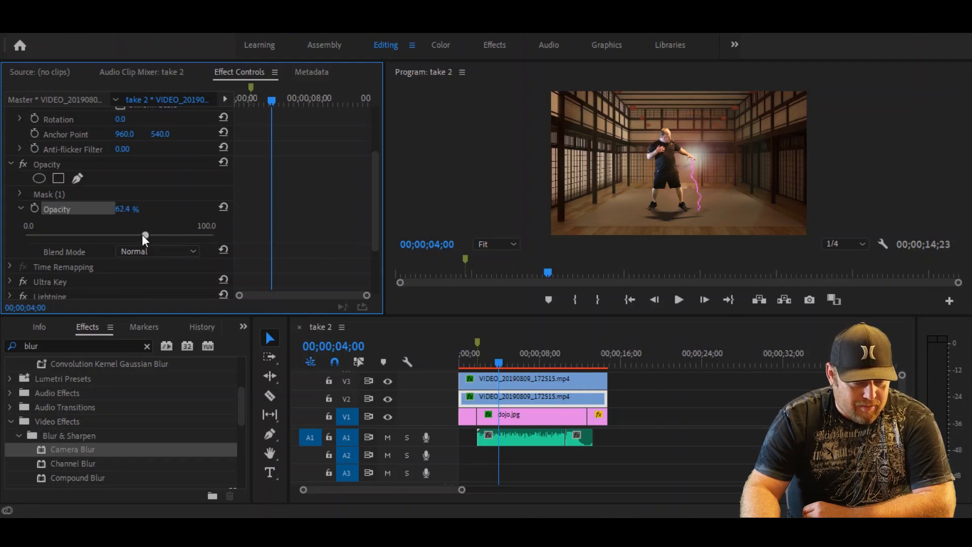
left_click_drag(144, 236, 118, 236)
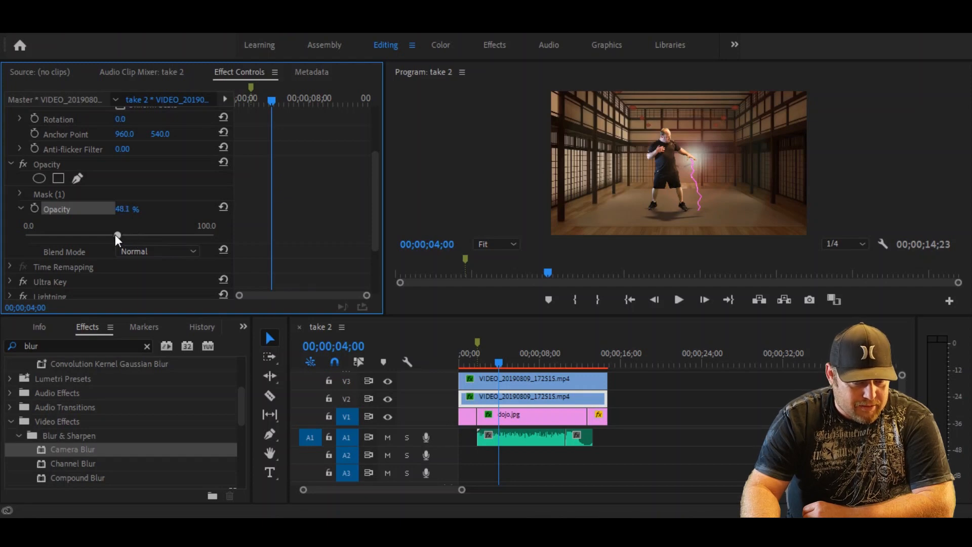
left_click_drag(116, 236, 102, 236)
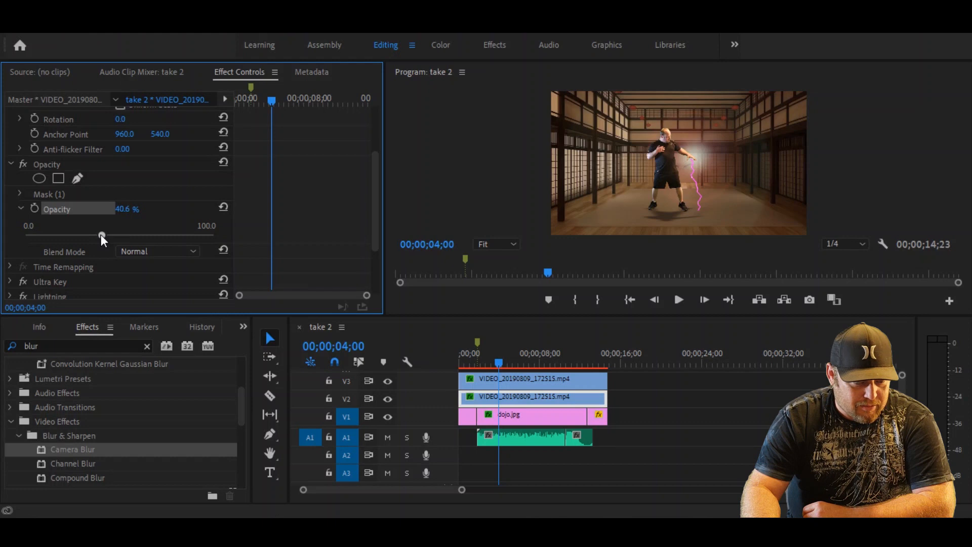
left_click_drag(101, 236, 108, 236)
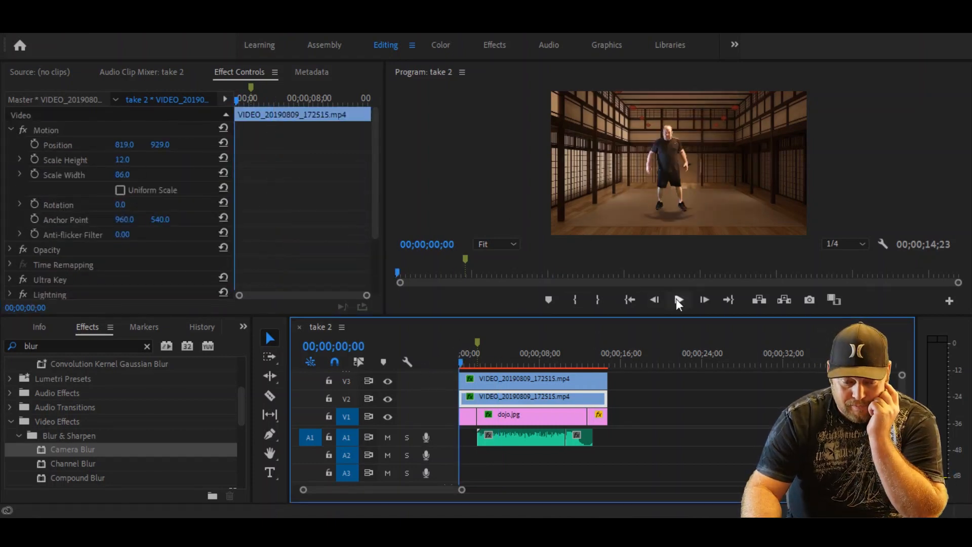
Play the sequence from the start to about 00;00;06;04 to check the fighter's shadow
left_click(679, 300)
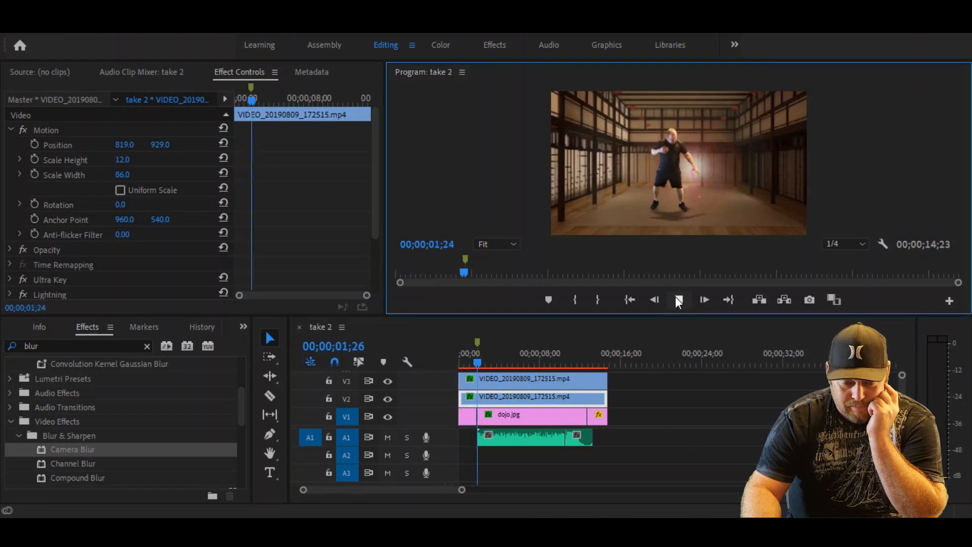
left_click(678, 299)
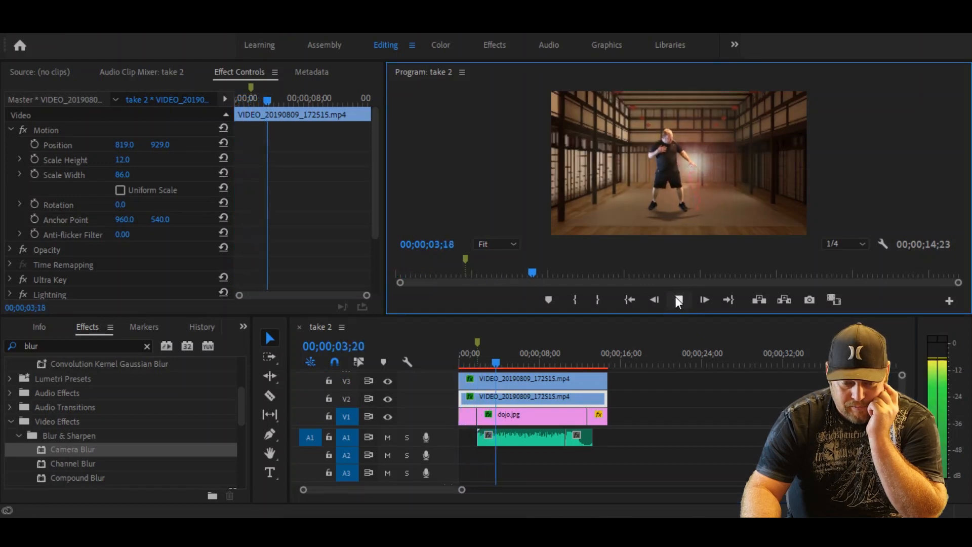
left_click(679, 300)
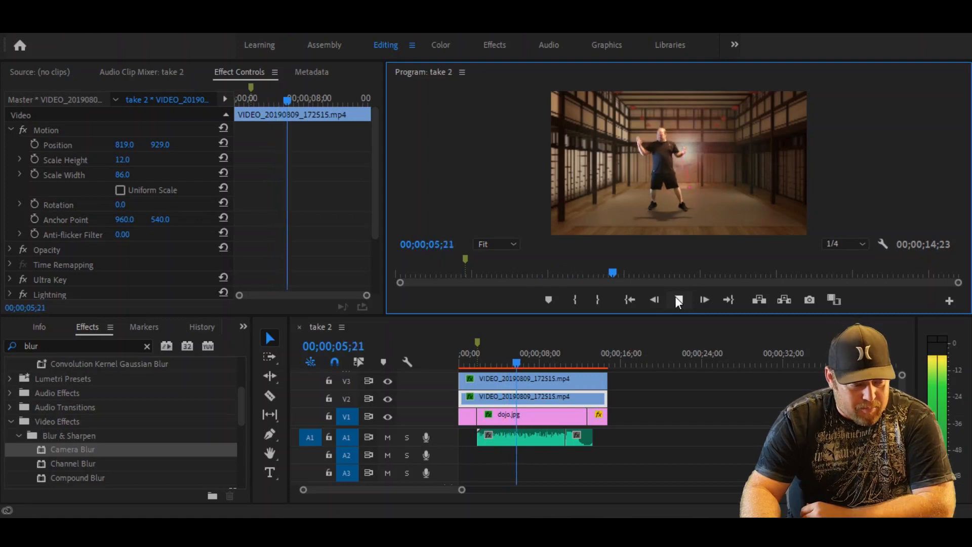
left_click(679, 300)
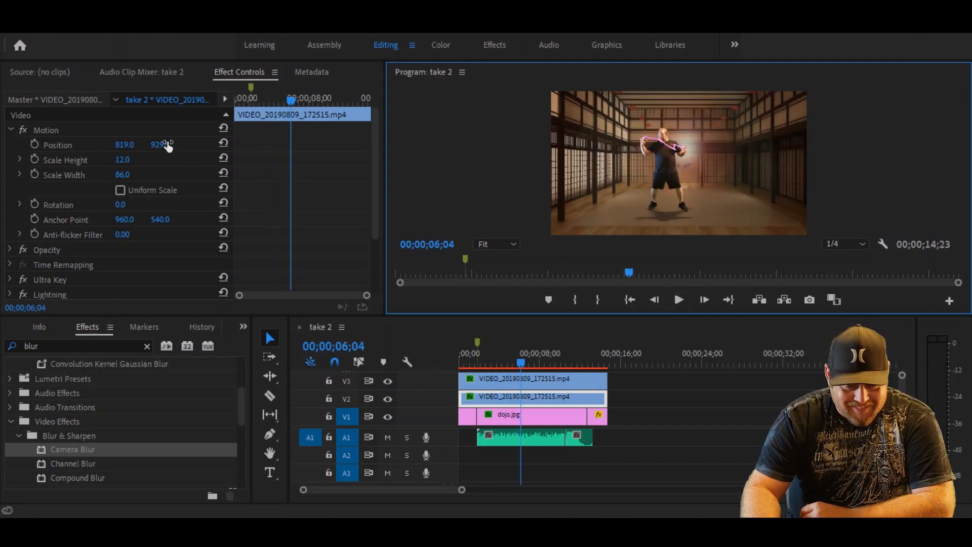